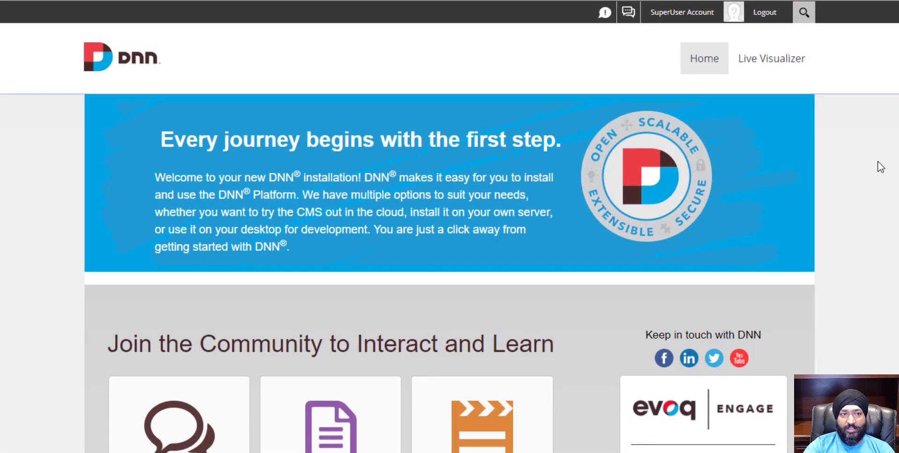
mouse_move(883, 210)
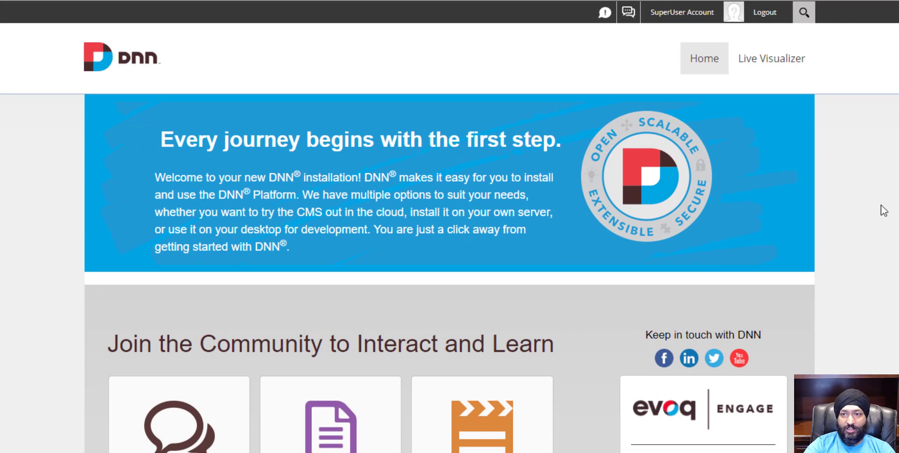
mouse_move(758, 80)
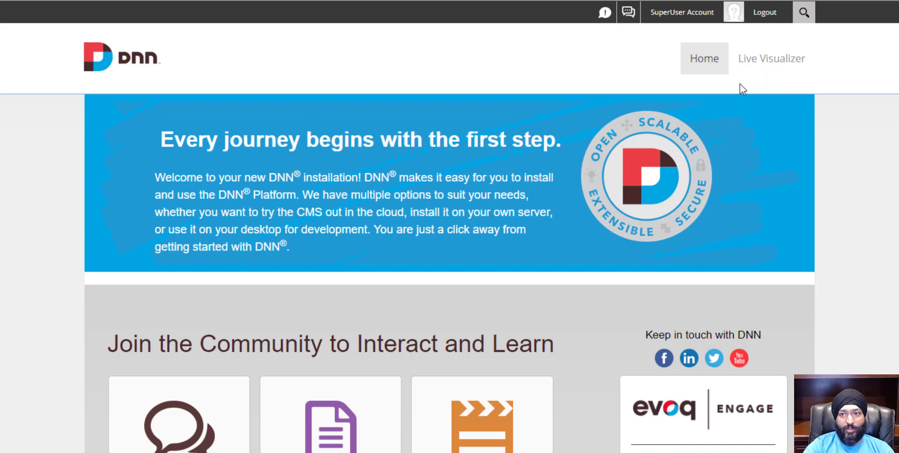
Navigate from the home page to the site's Live Visualizer page.
click(777, 58)
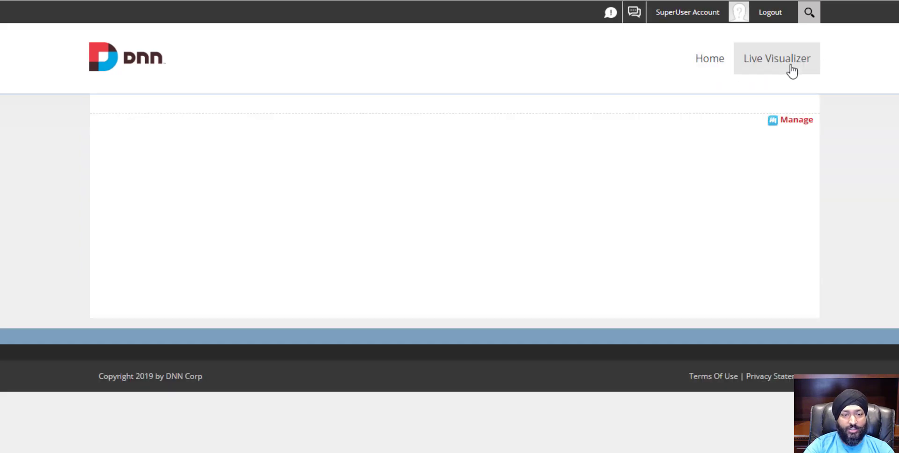
mouse_move(796, 120)
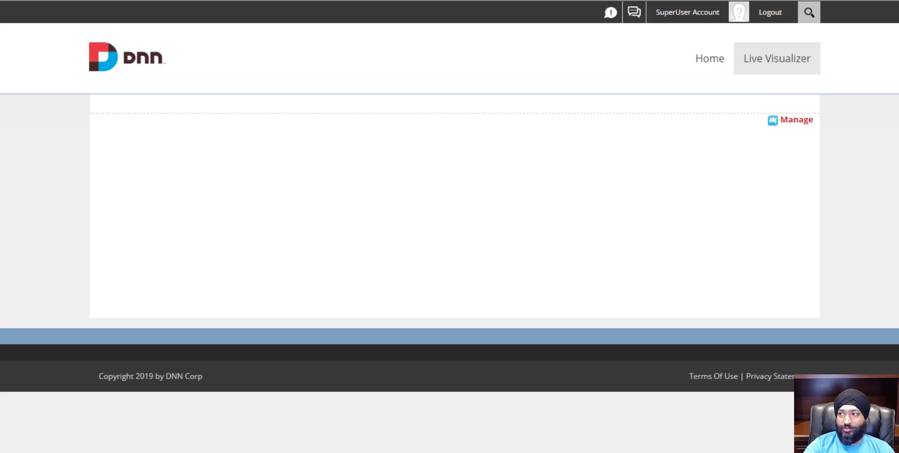
Enter the module's Manage area and show the empty Structures list.
click(796, 119)
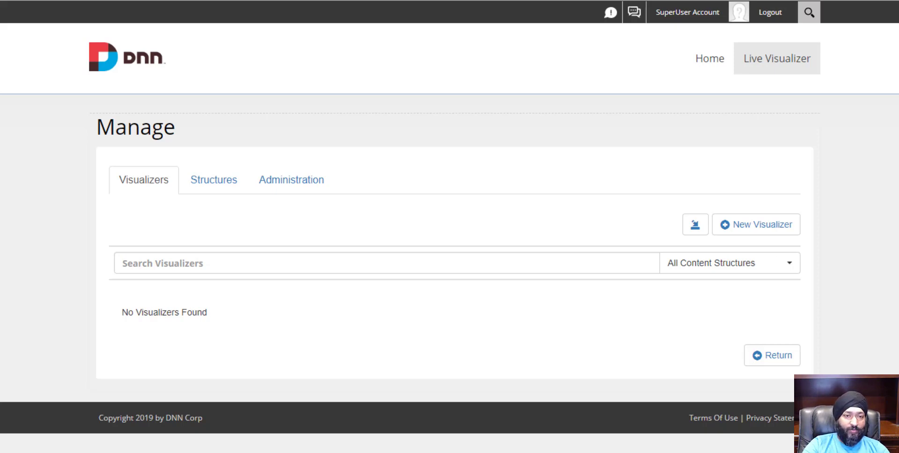
mouse_move(823, 357)
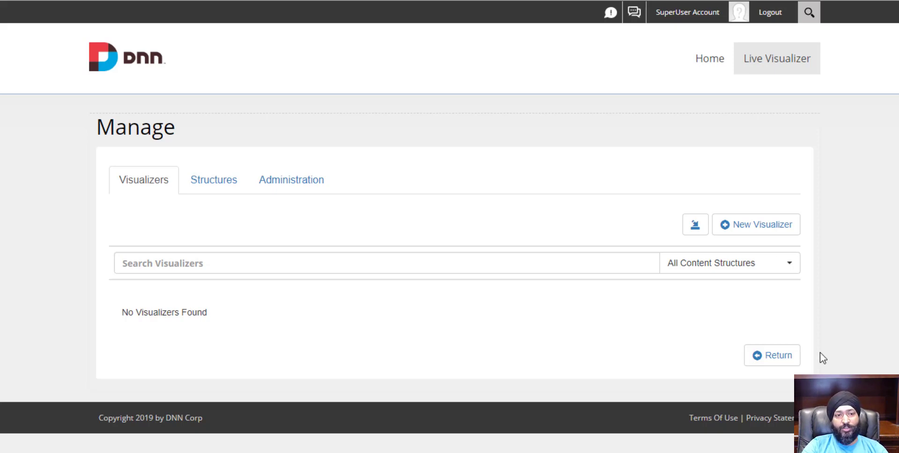
click(214, 179)
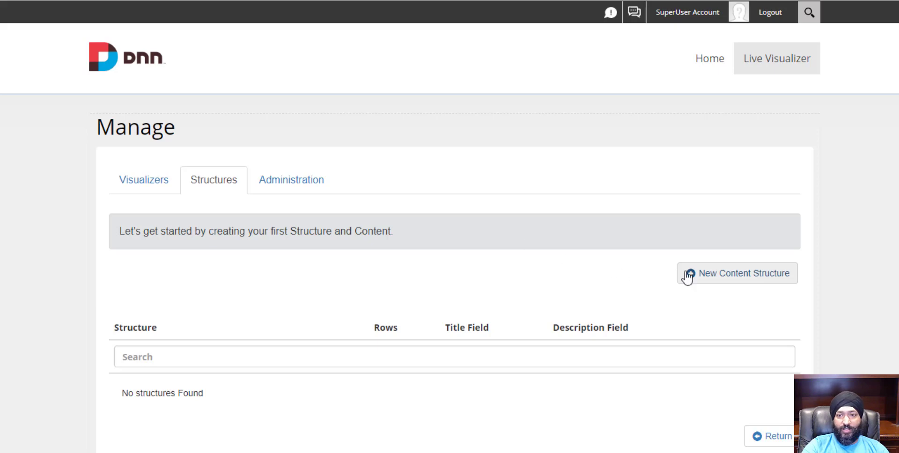
Create a content structure named FAQs and review its role and owner-only permissions.
click(736, 272)
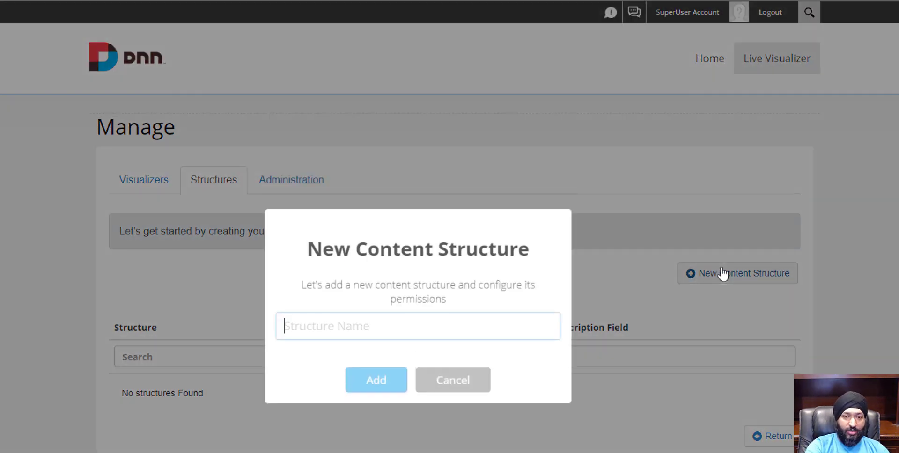
text(FAQs)
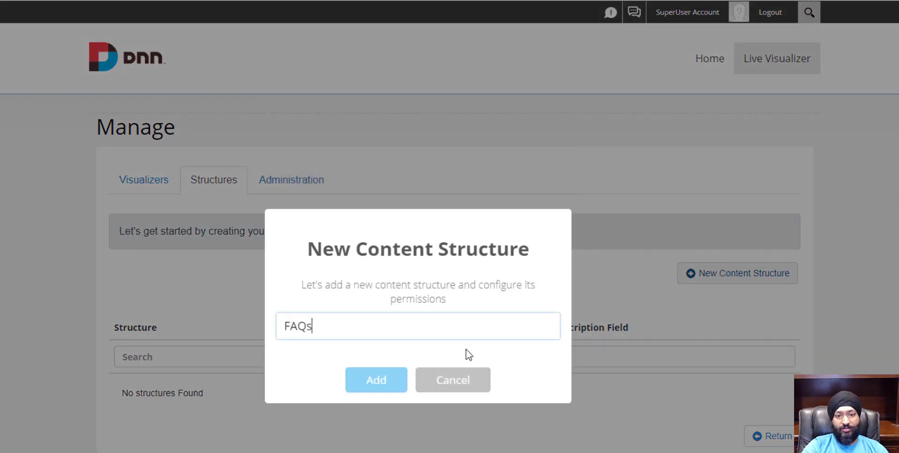
click(375, 380)
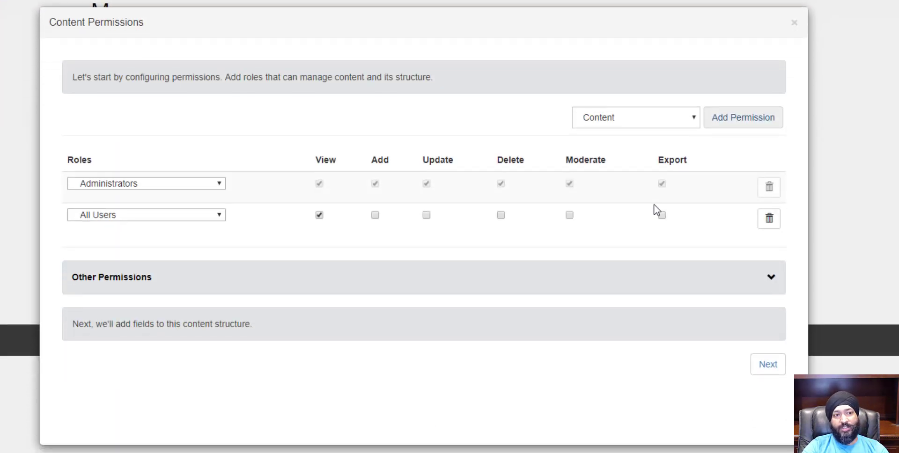
mouse_move(690, 222)
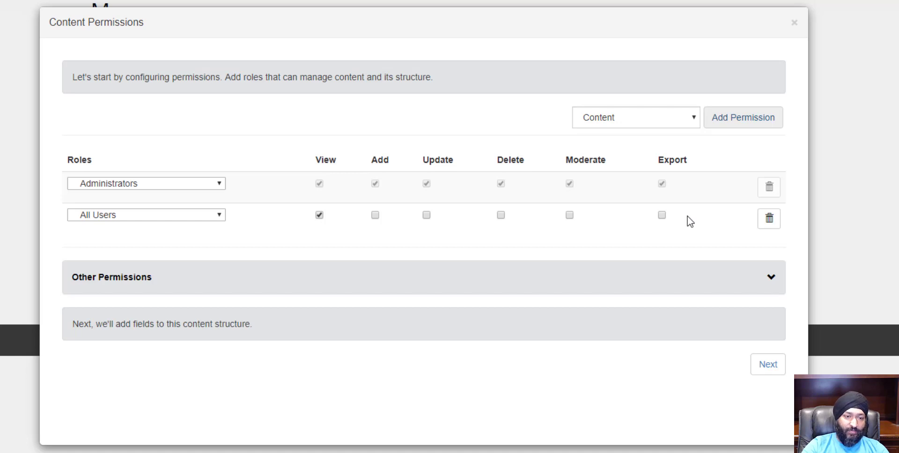
mouse_move(567, 209)
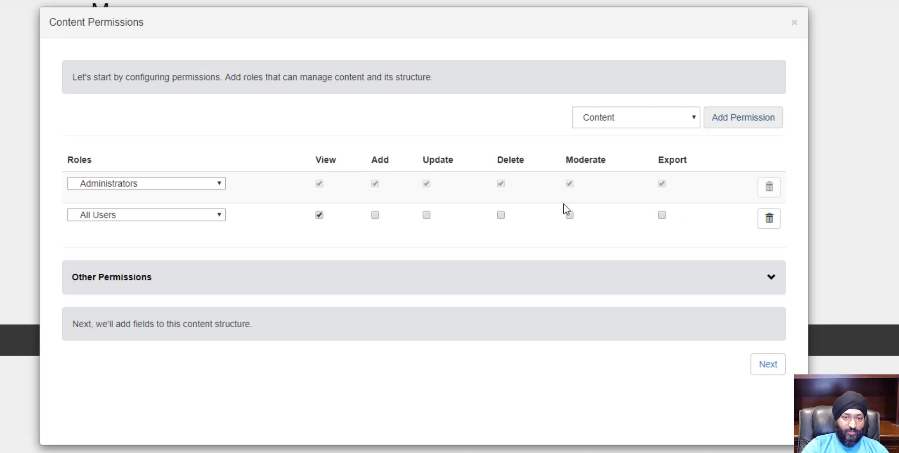
mouse_move(272, 192)
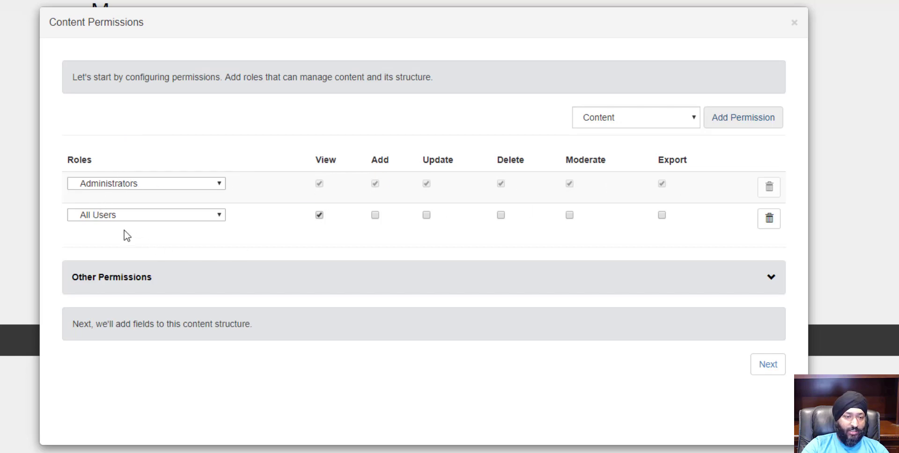
mouse_move(321, 229)
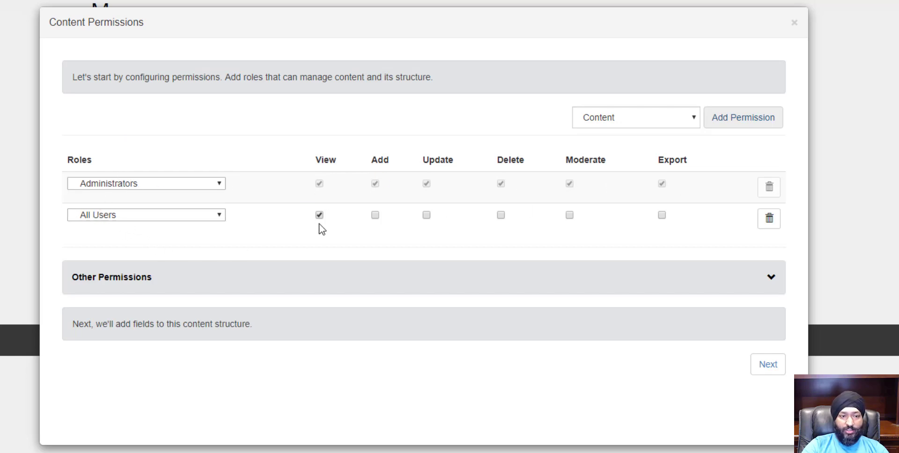
mouse_move(265, 231)
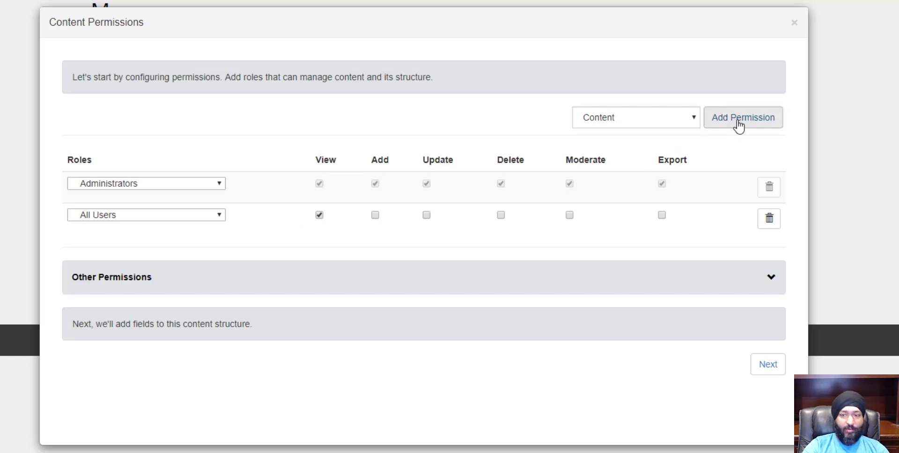
mouse_move(307, 228)
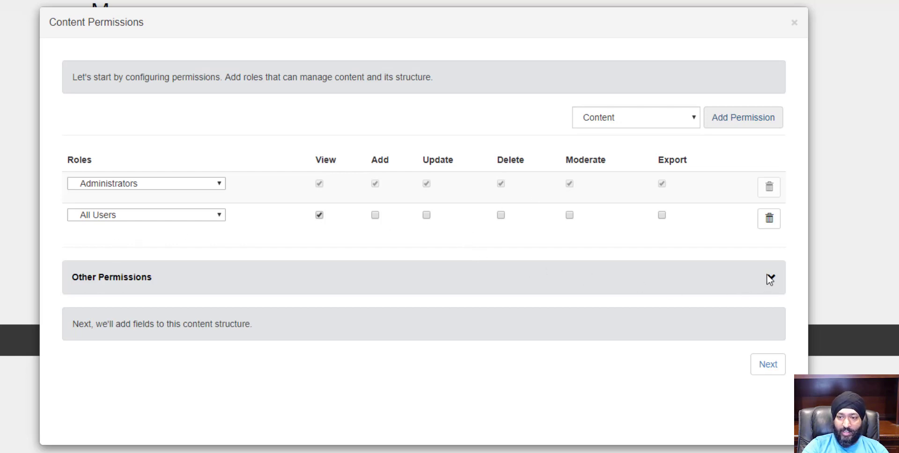
click(768, 278)
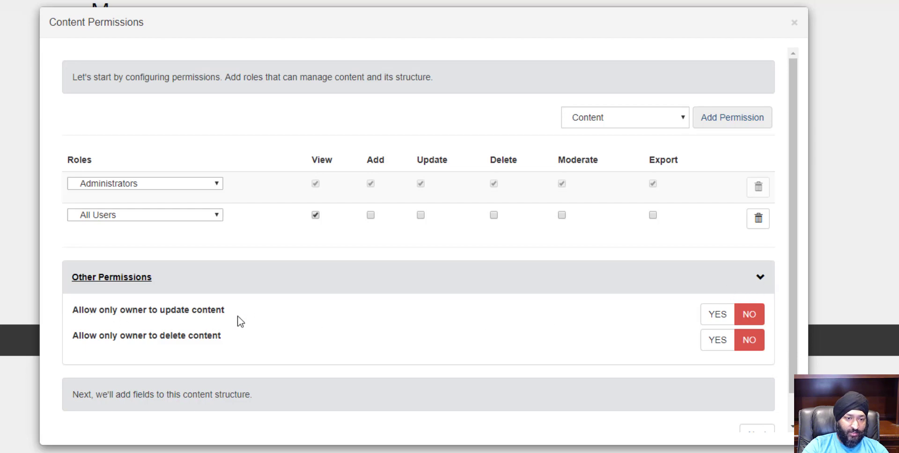
mouse_move(760, 283)
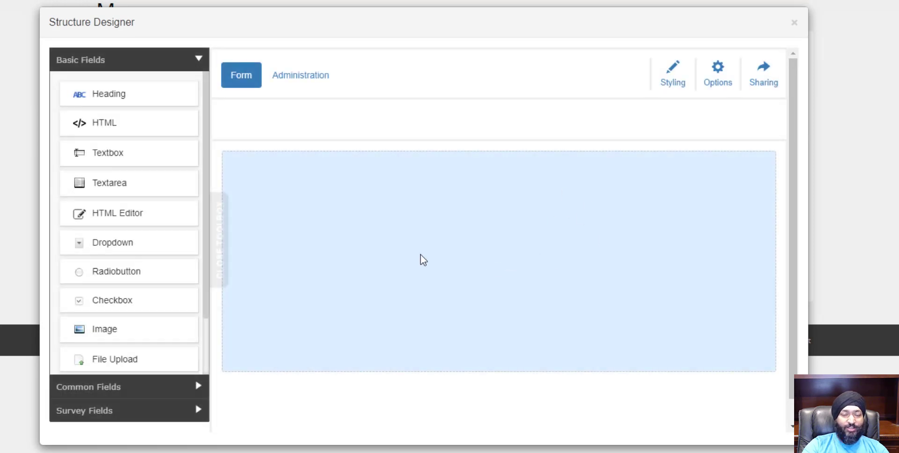
mouse_move(459, 206)
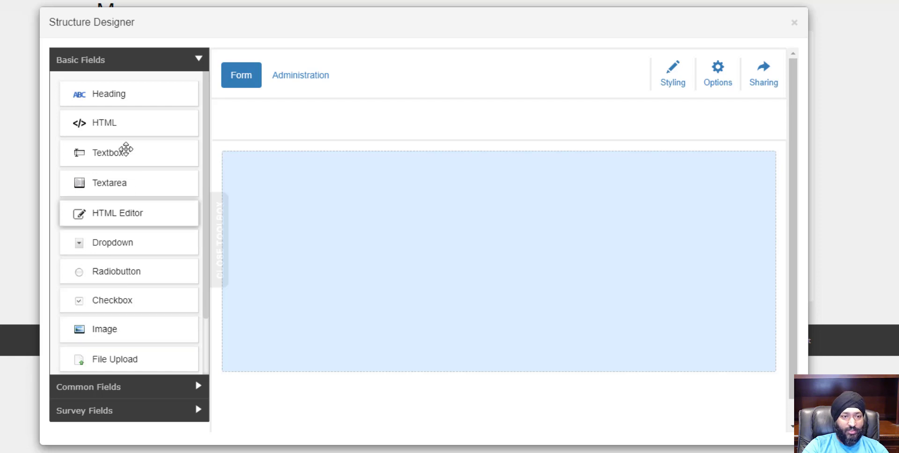
mouse_move(102, 122)
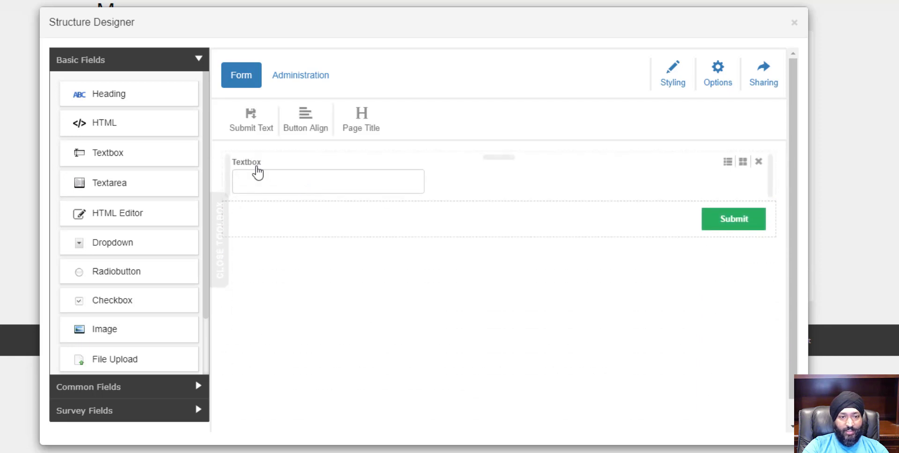
Label the fields Question and Answer, make Answer required and set its height to 200.
text(Questio)
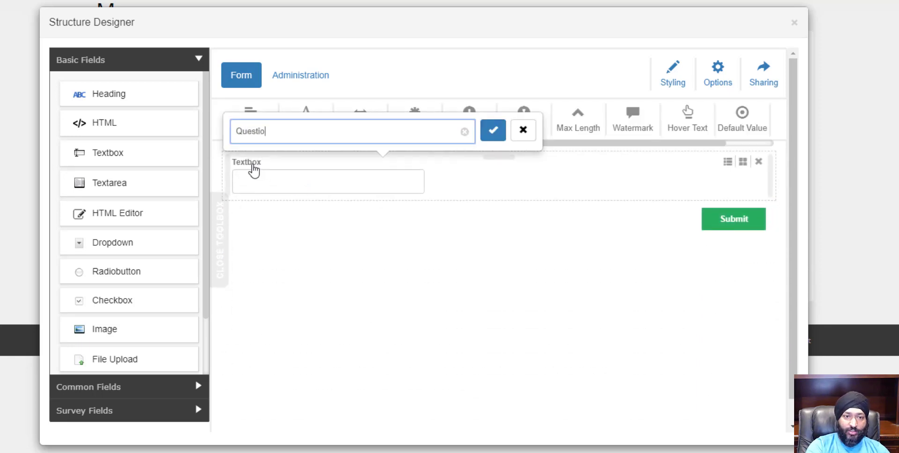
click(491, 131)
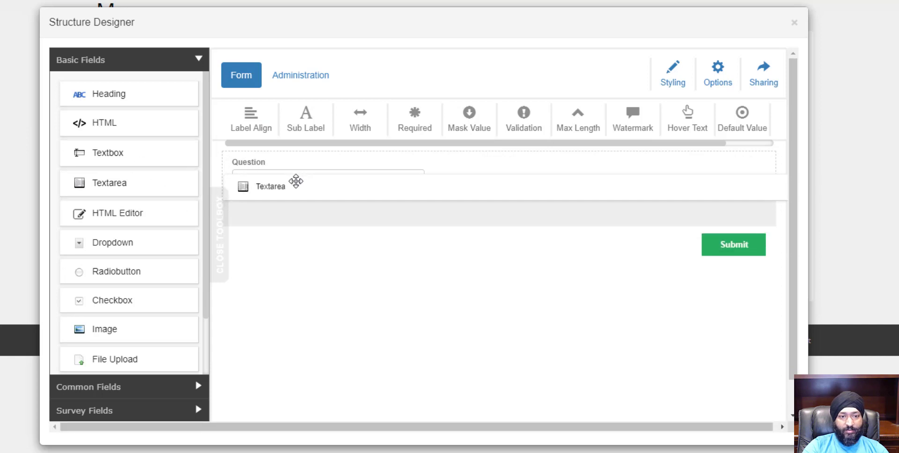
click(270, 186)
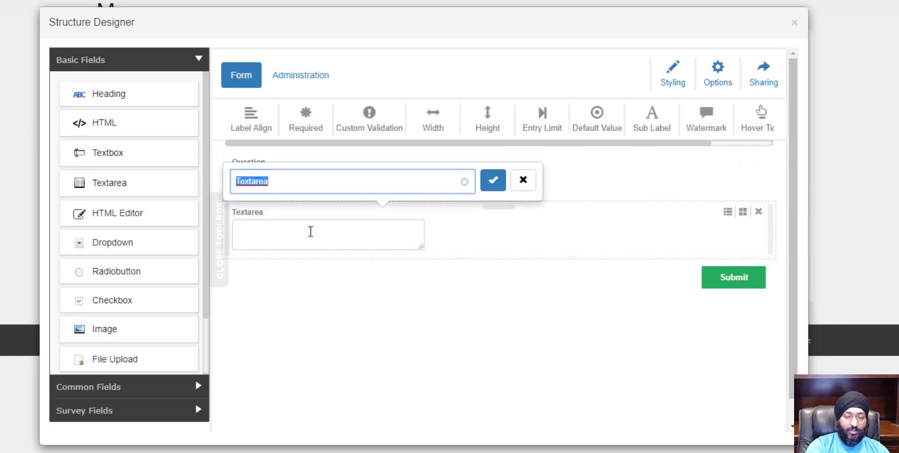
click(492, 180)
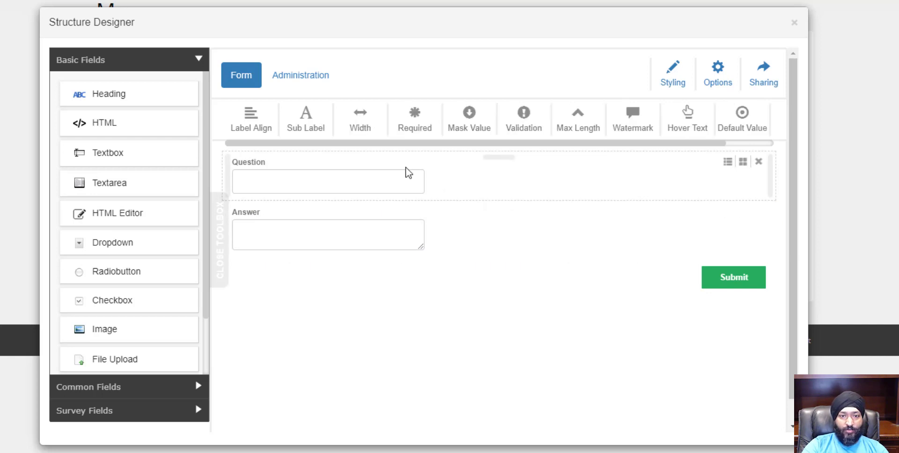
click(328, 182)
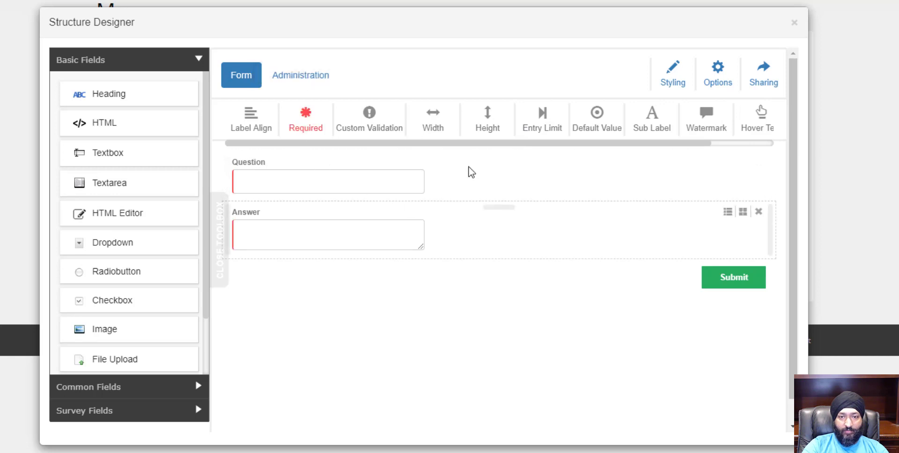
text(200)
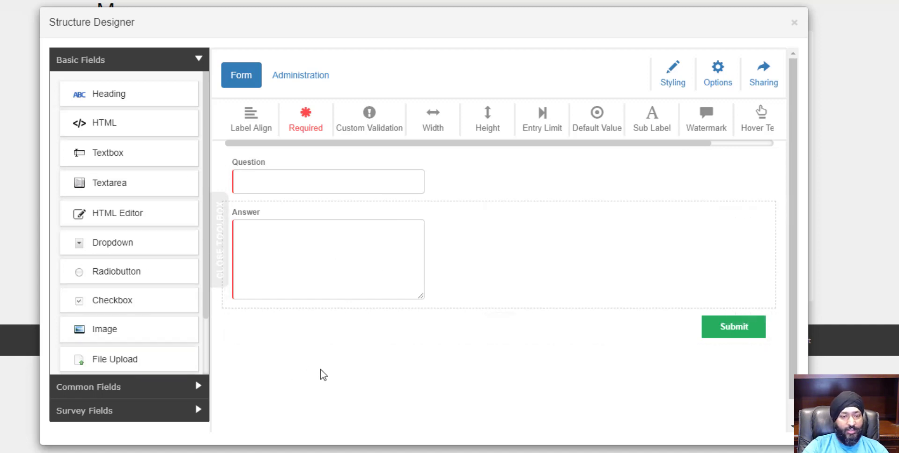
mouse_move(356, 335)
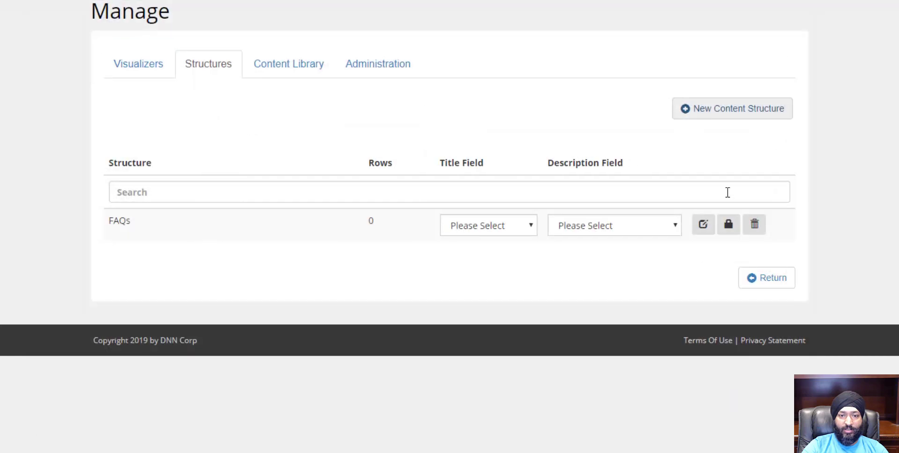
Set Question as the FAQs title field and Answer as its description field.
click(487, 225)
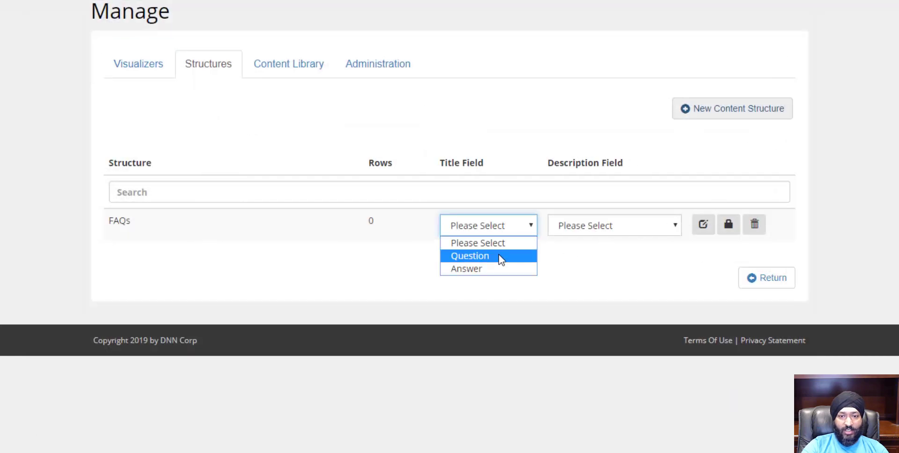
click(469, 256)
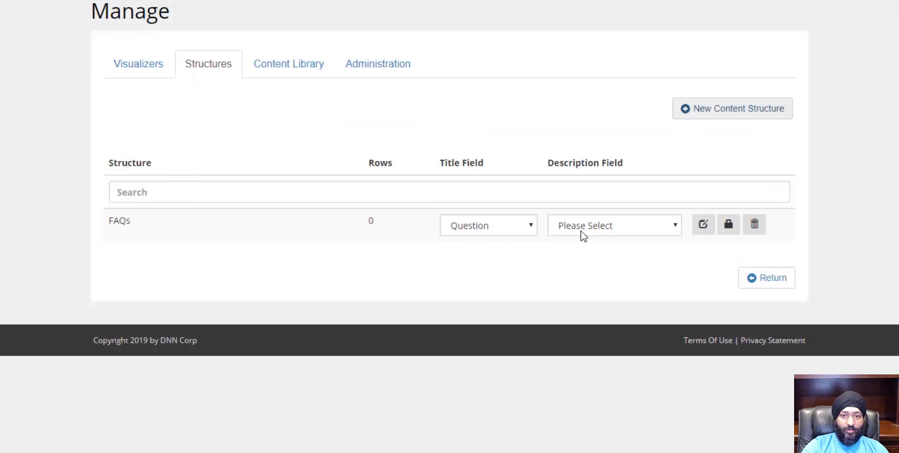
click(613, 224)
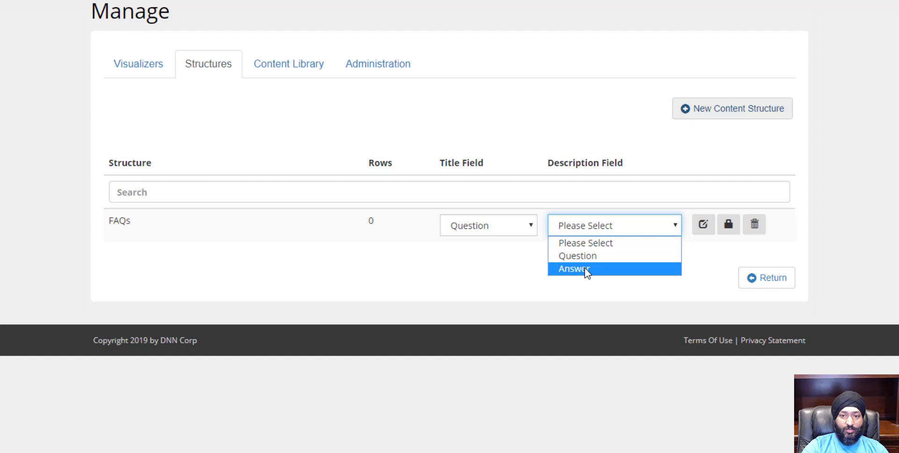
click(573, 269)
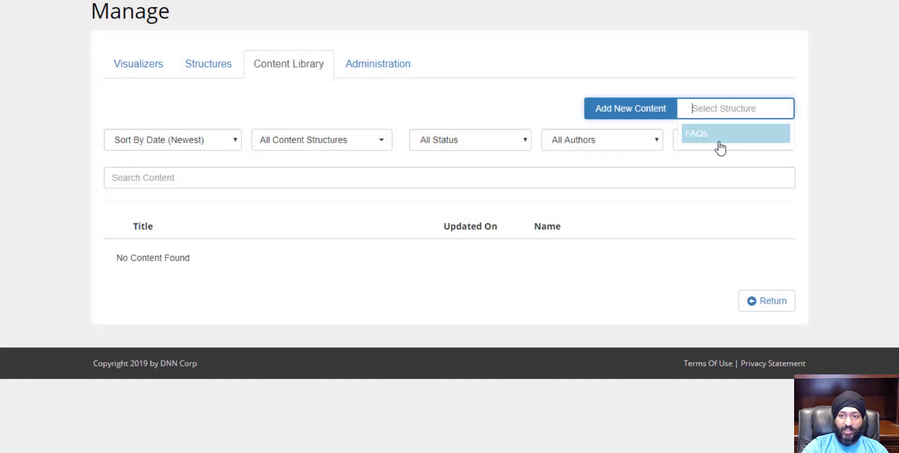
Submit a FAQs entry 'What is Live Visualizer?' answered 'Let's just say it's pure magic.'.
click(696, 133)
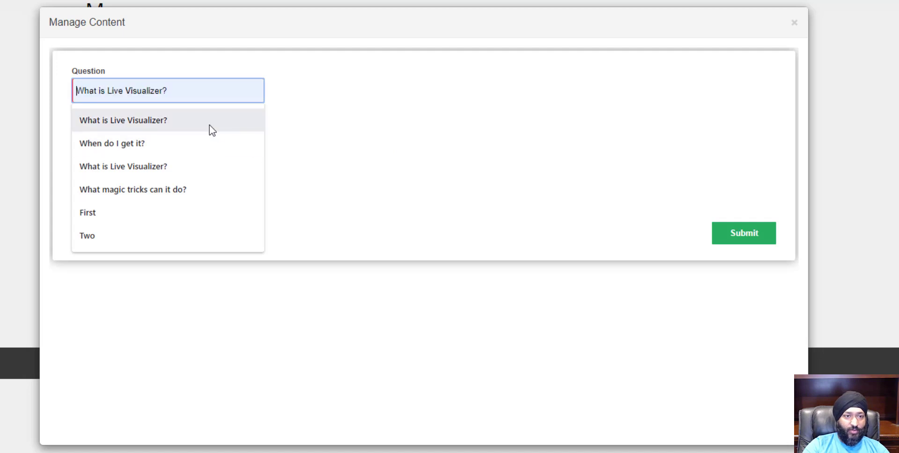
click(123, 120)
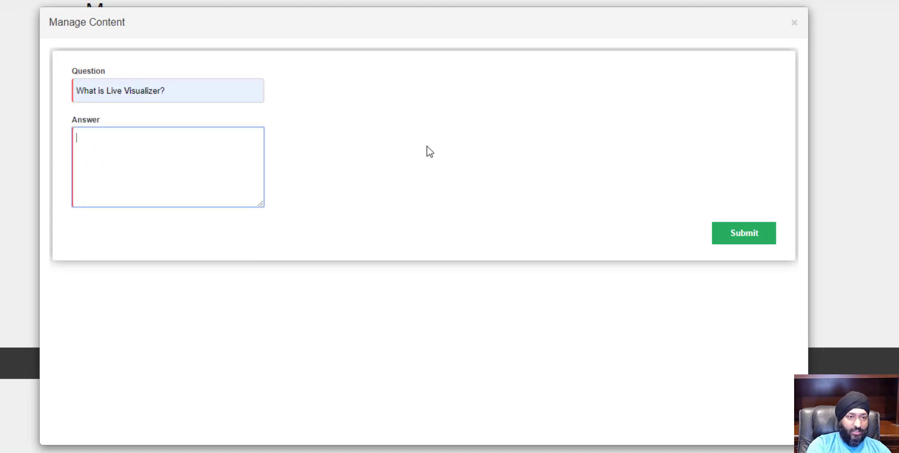
text(Let's just say it's)
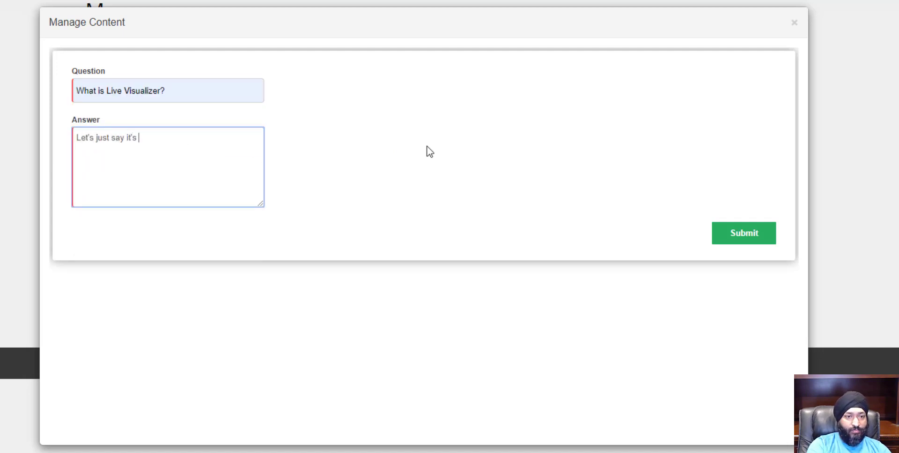
text(pure magic.)
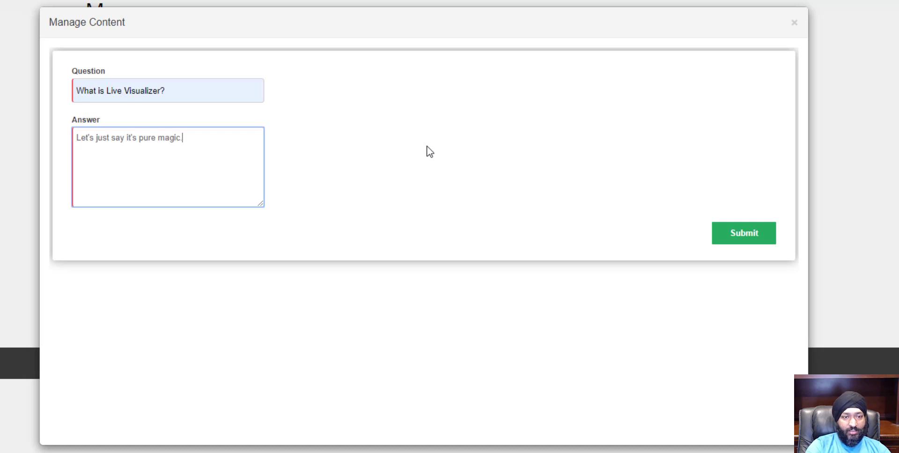
click(743, 233)
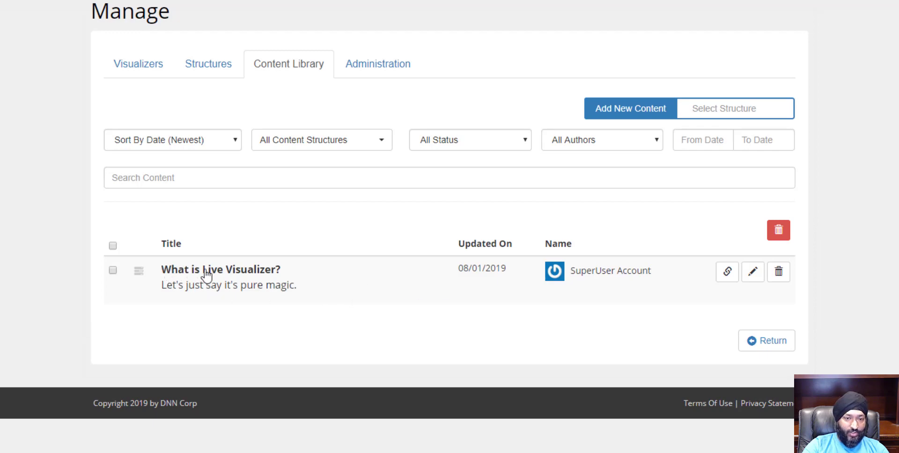
drag(209, 285, 297, 285)
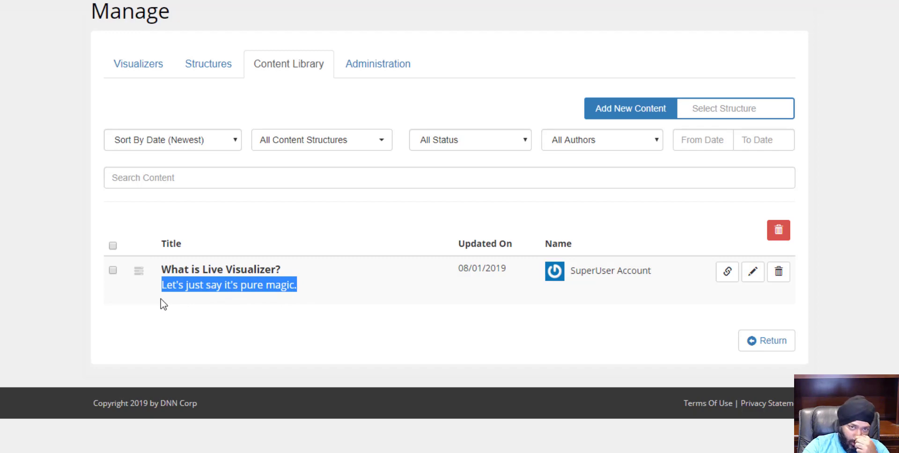
mouse_move(190, 281)
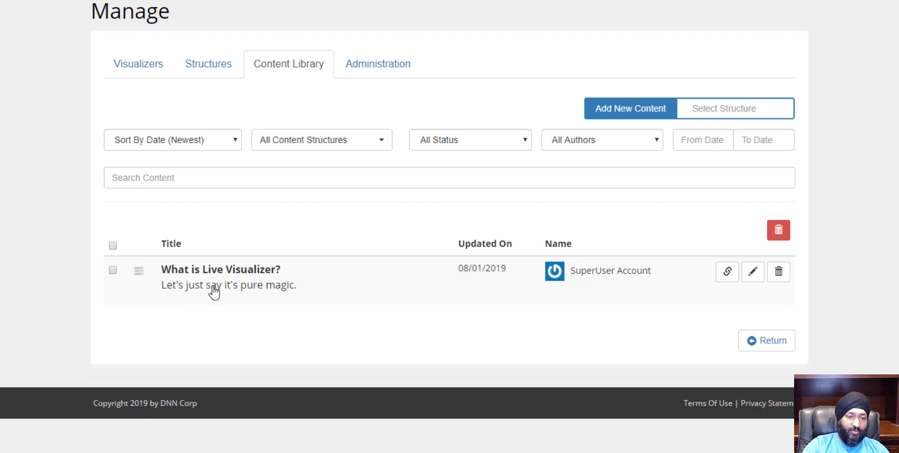
mouse_move(328, 310)
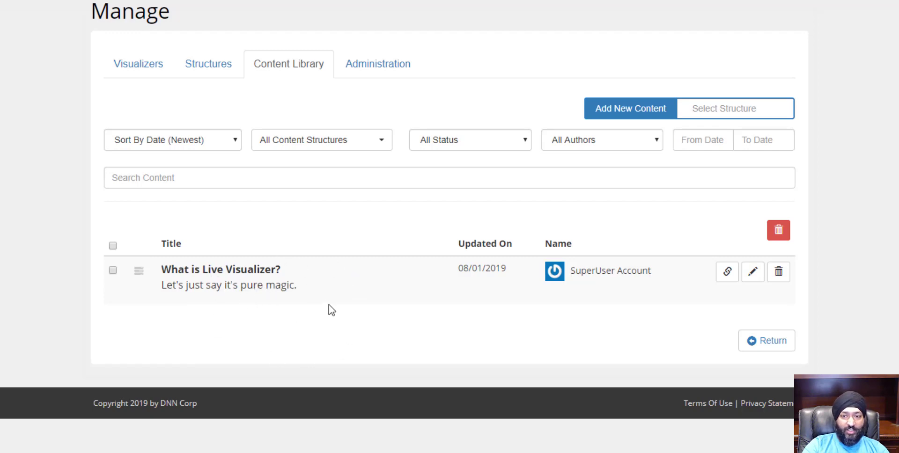
Submit a second FAQs entry 'When do I get it?' answered 'It's ready for release now.'.
click(735, 108)
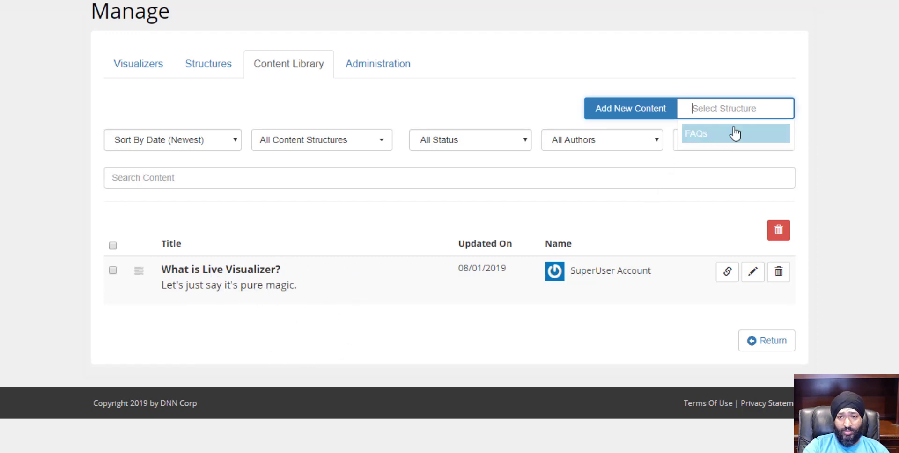
click(735, 134)
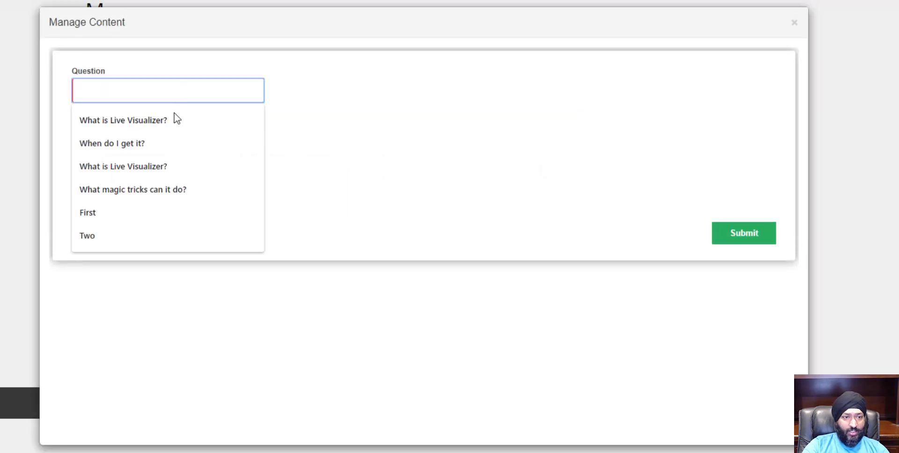
click(112, 144)
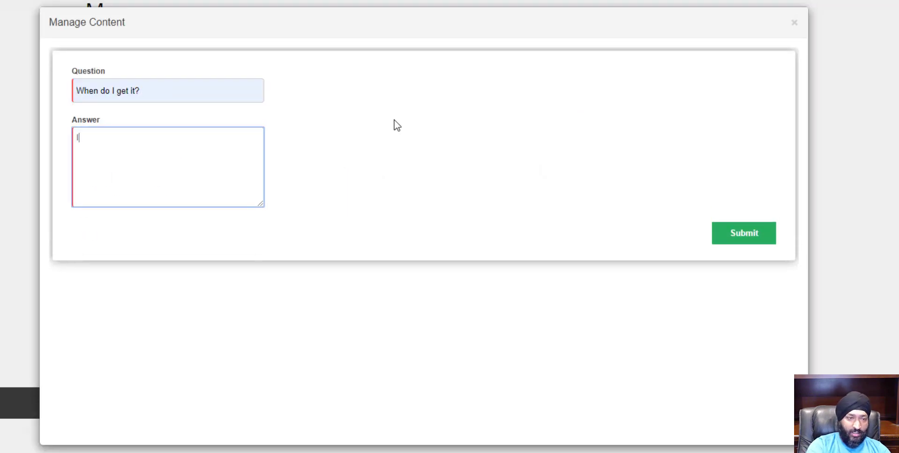
text(It's ready for rele)
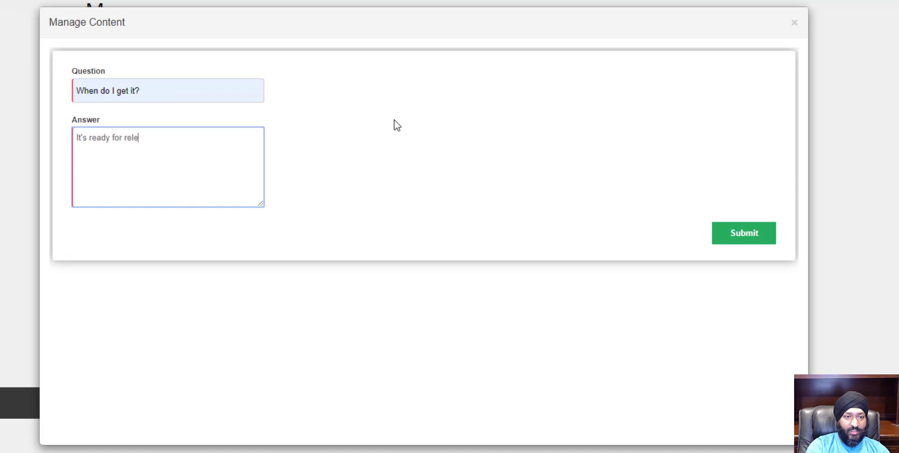
text(ase now.)
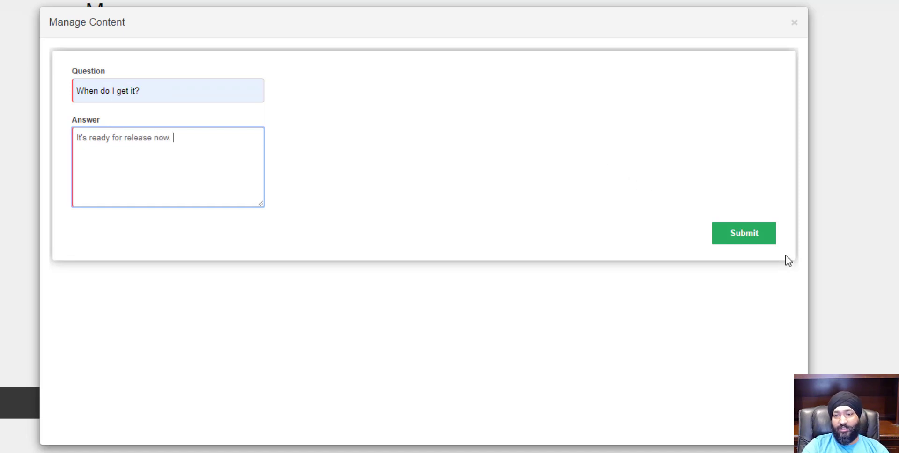
click(743, 234)
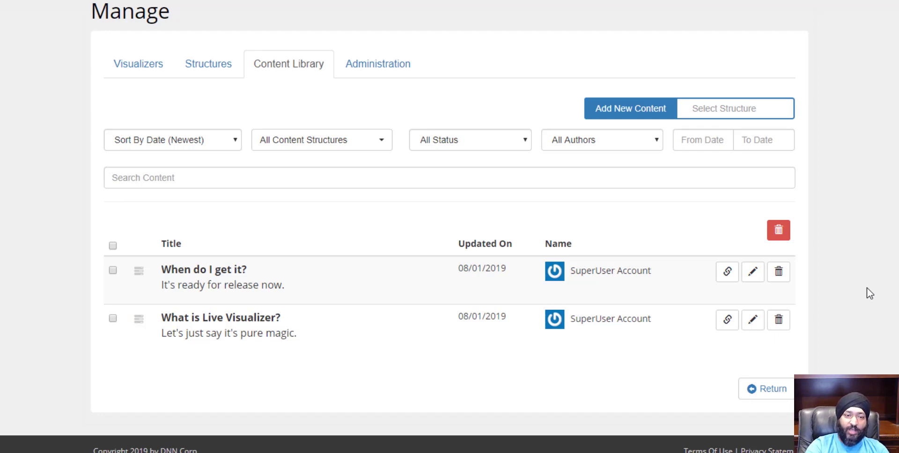
mouse_move(278, 71)
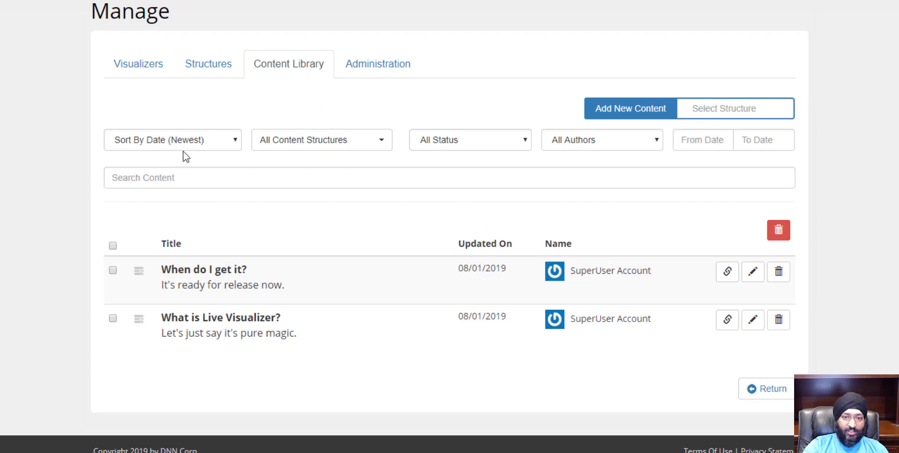
mouse_move(731, 156)
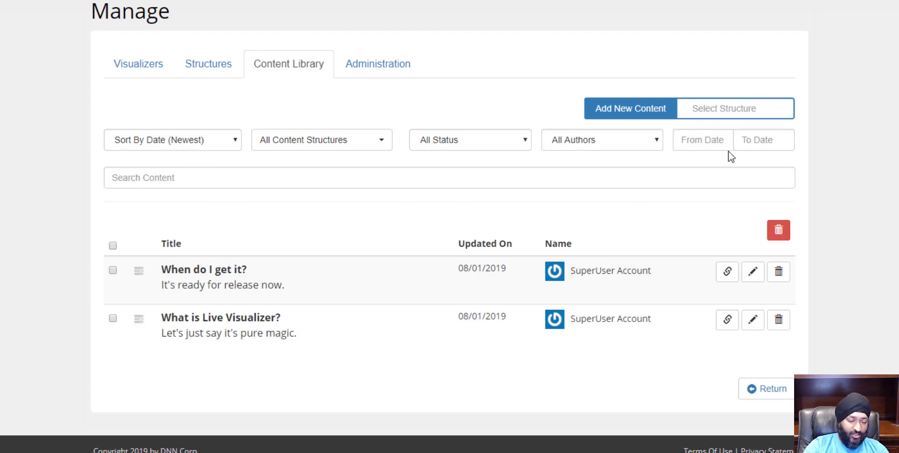
mouse_move(698, 162)
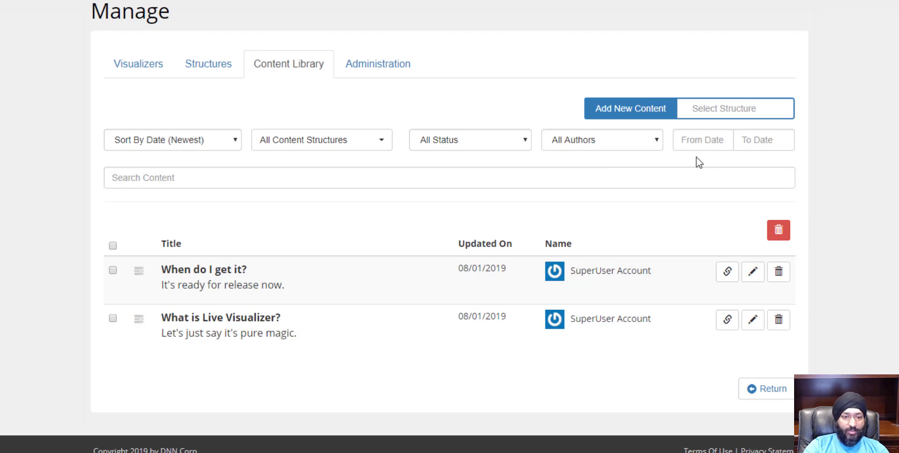
mouse_move(658, 166)
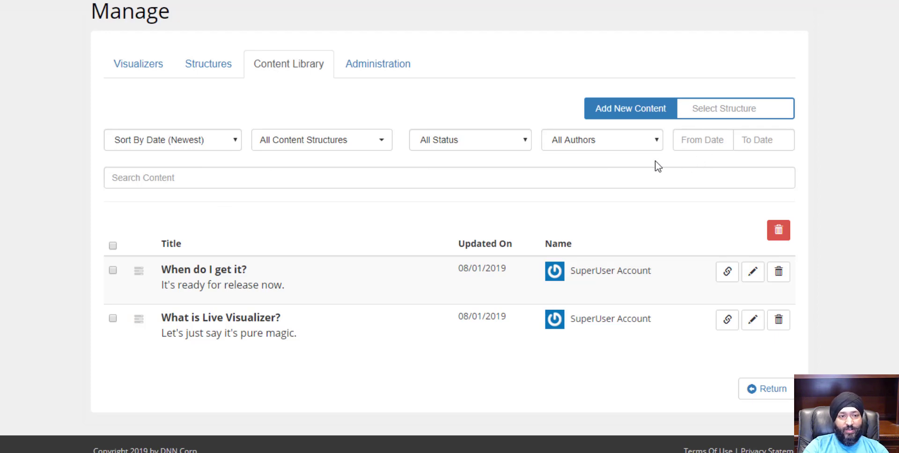
mouse_move(185, 112)
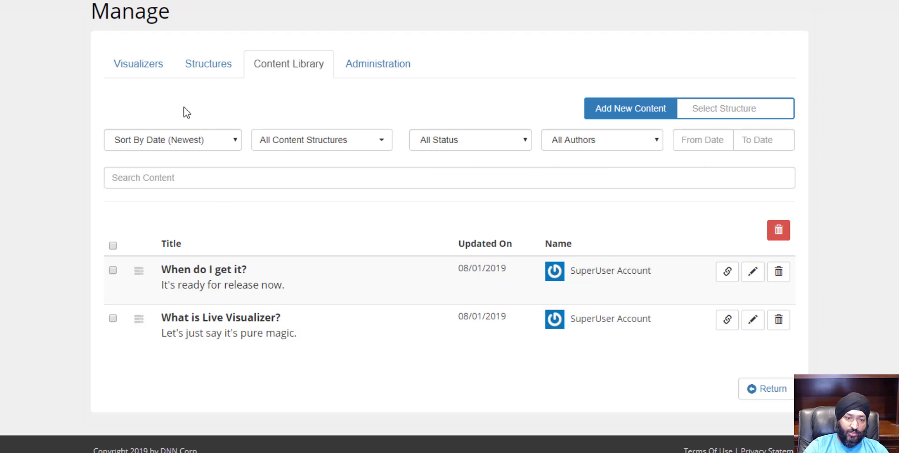
Name the new visualizer 'Frequently Asked Questions' and base it on the FAQs structure.
click(138, 64)
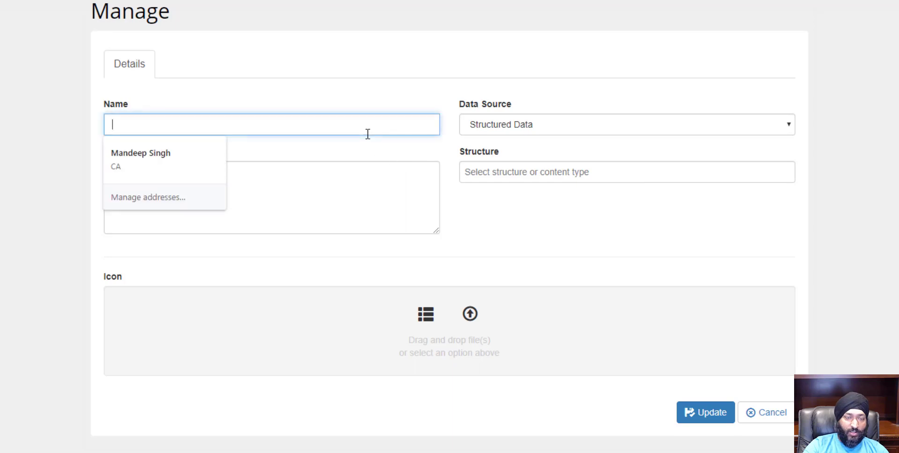
text(FA)
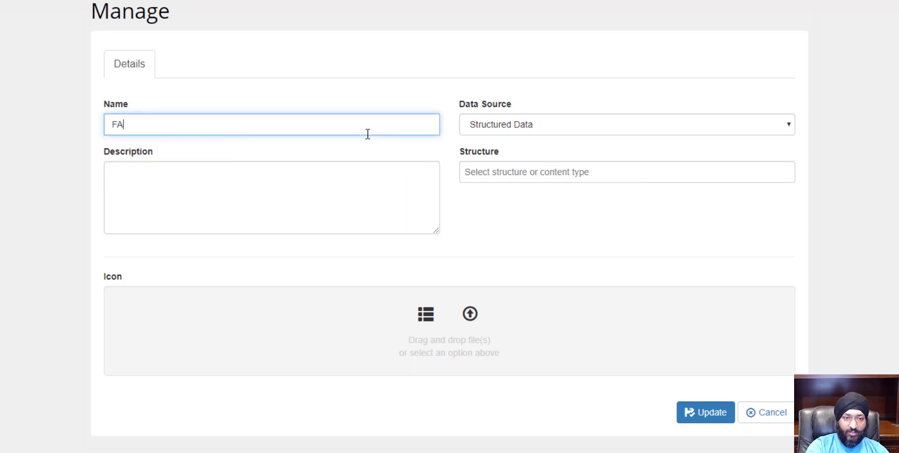
text(Q)
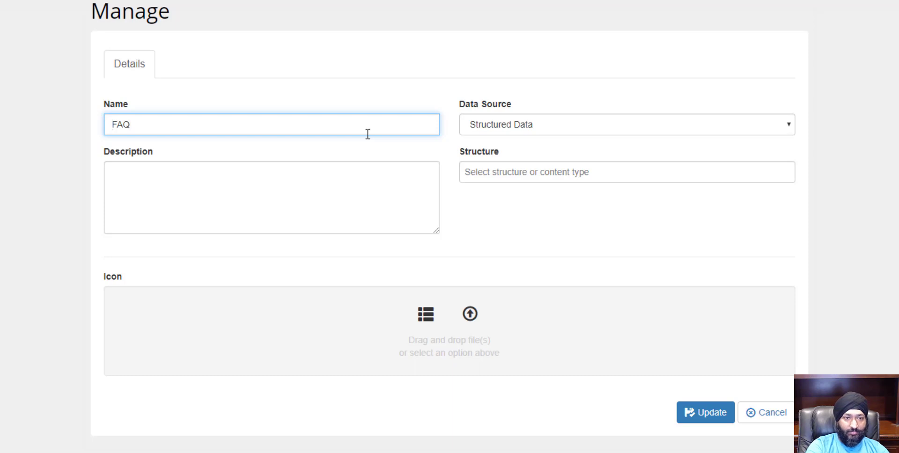
text(Freques)
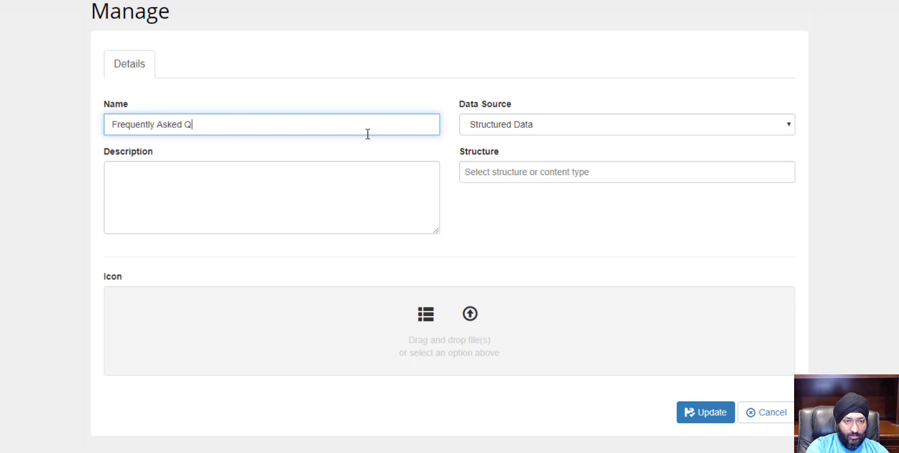
text(uestions)
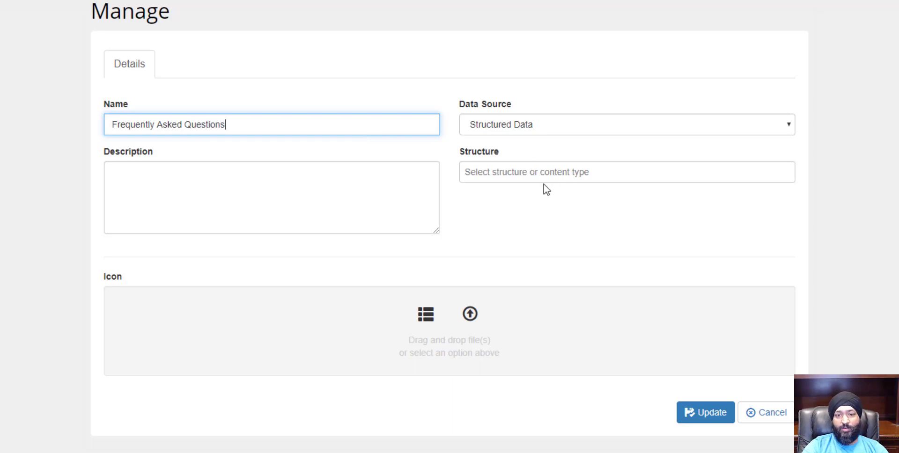
click(627, 172)
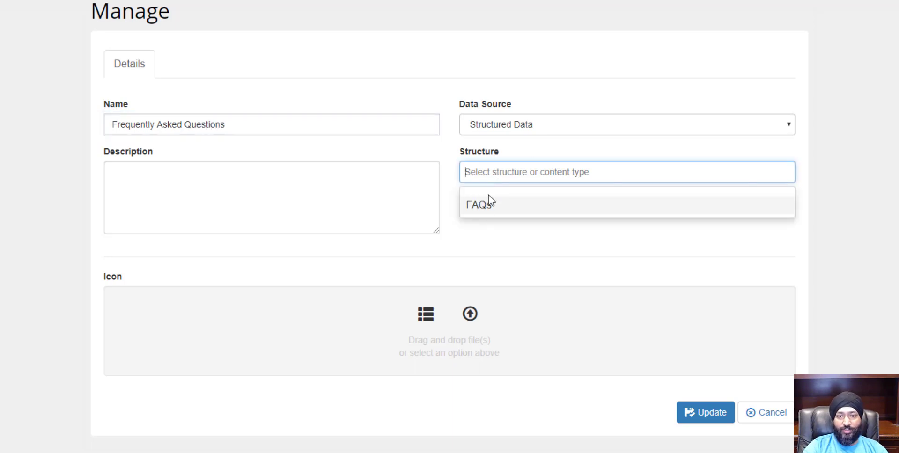
click(479, 204)
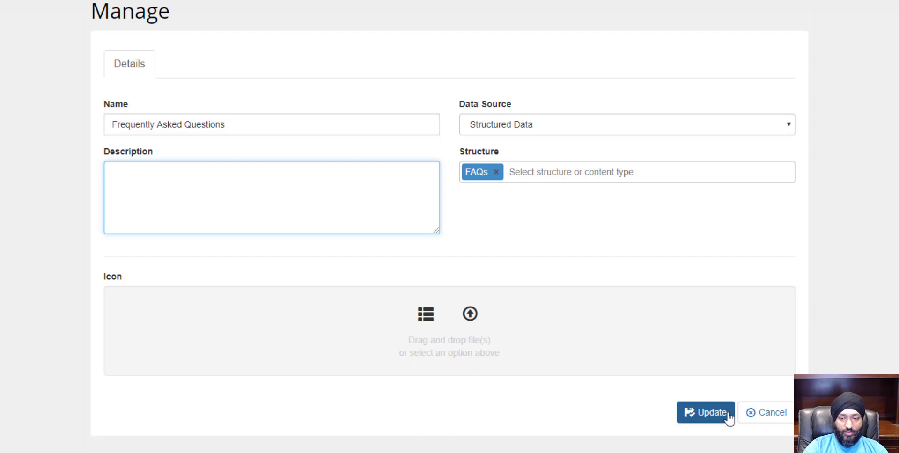
Save the visualizer details and review the template auto-generation options.
click(183, 64)
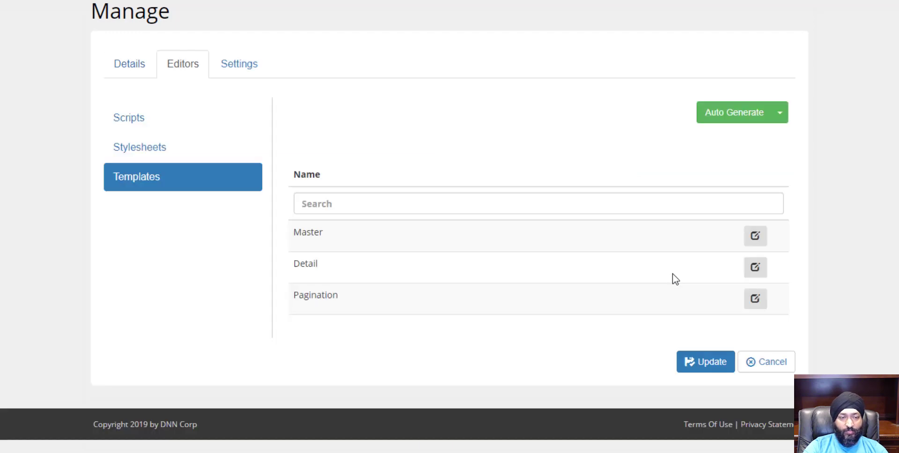
mouse_move(646, 279)
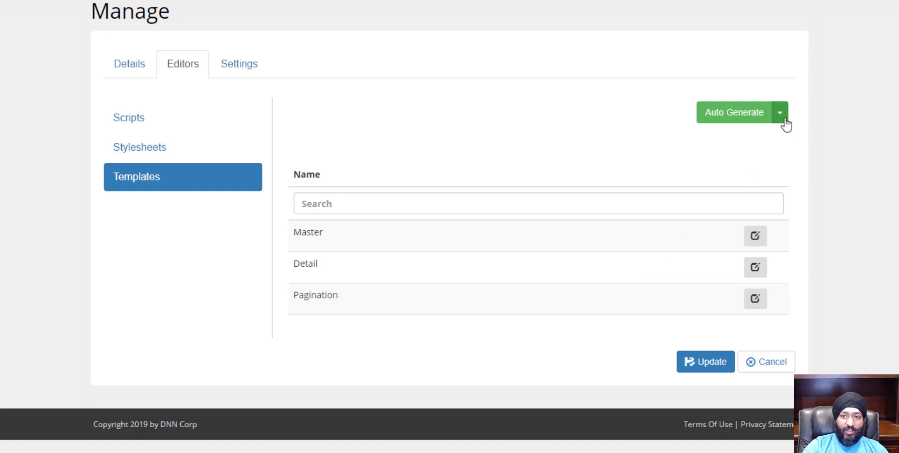
click(780, 113)
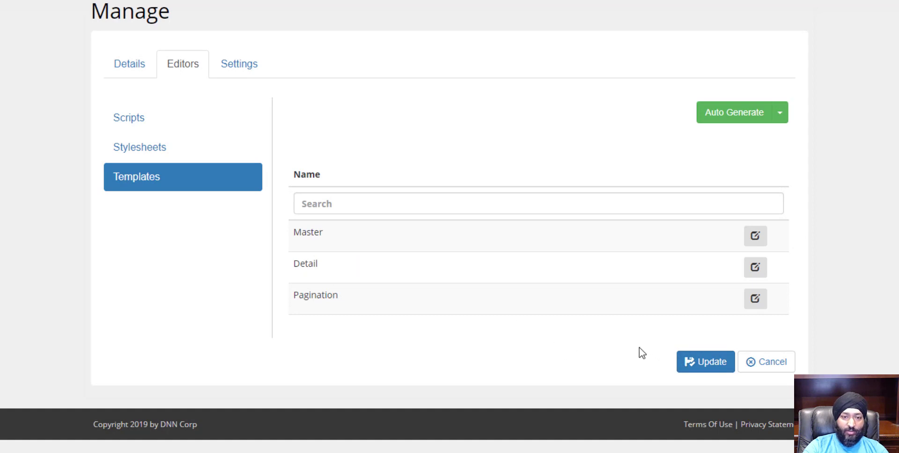
mouse_move(637, 353)
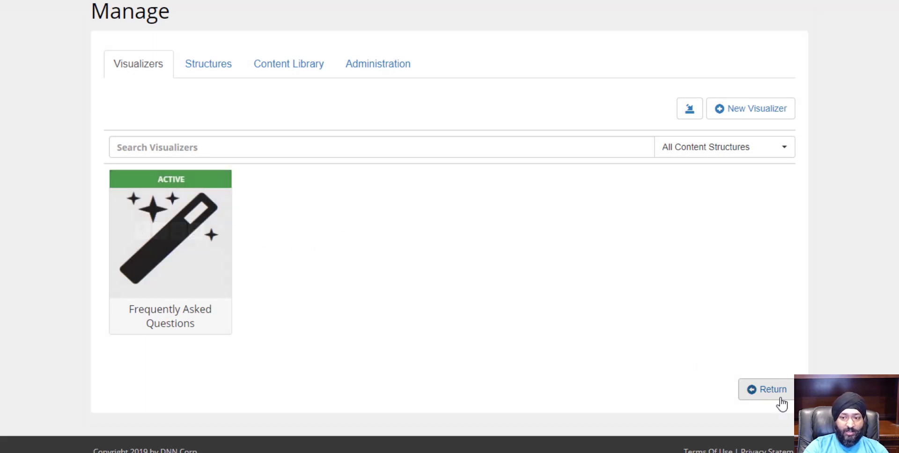
Return to the page where both FAQs show in a Question/Answer table.
click(768, 389)
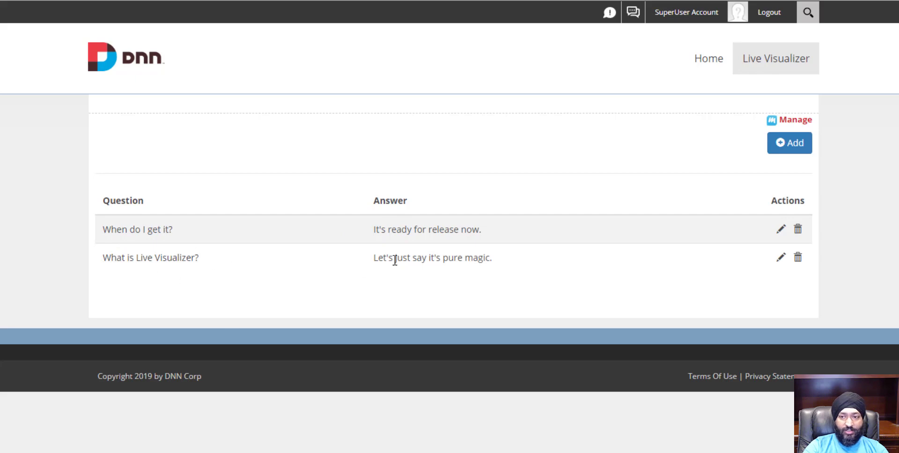
mouse_move(395, 260)
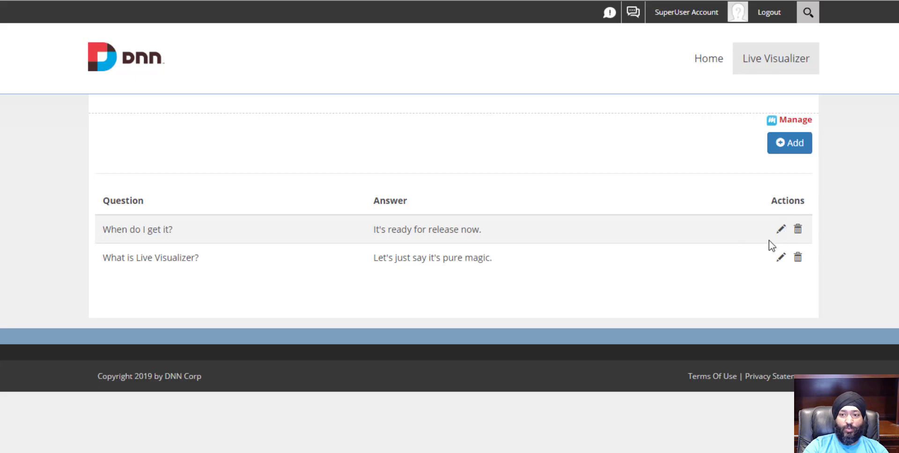
click(780, 229)
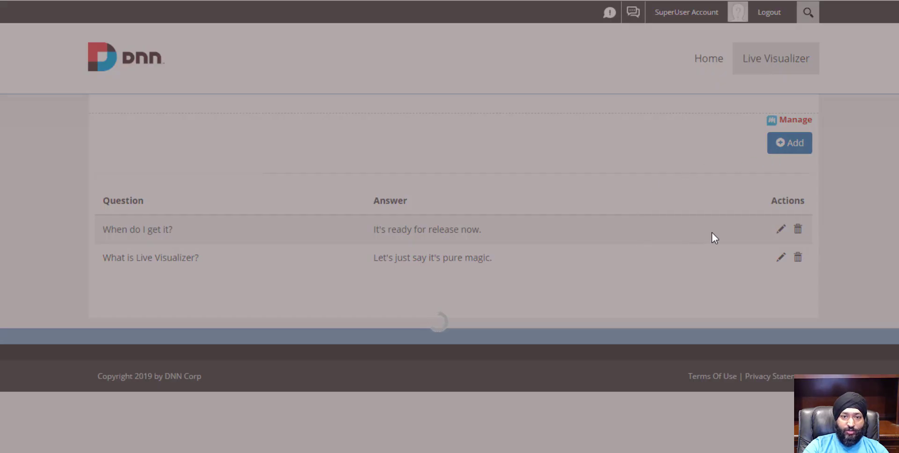
mouse_move(795, 152)
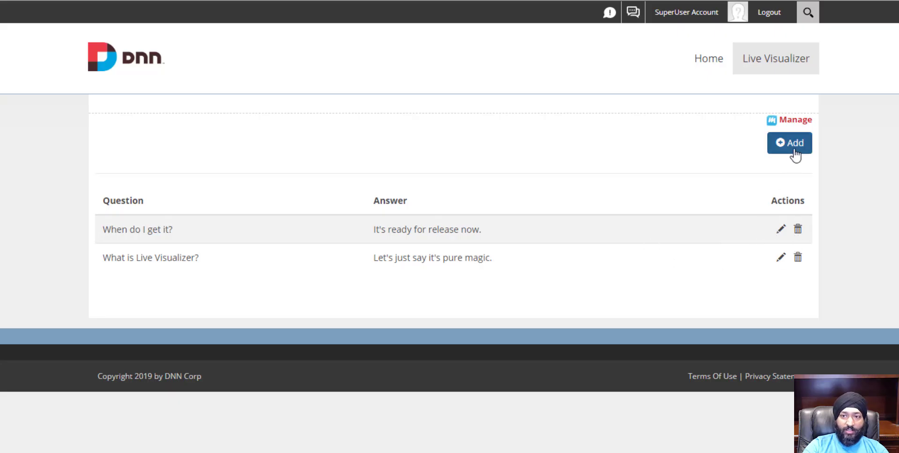
Add FAQ 'What magic tricks can it do?' answered 'Well the possibilities are unlimited' and submit it.
click(789, 143)
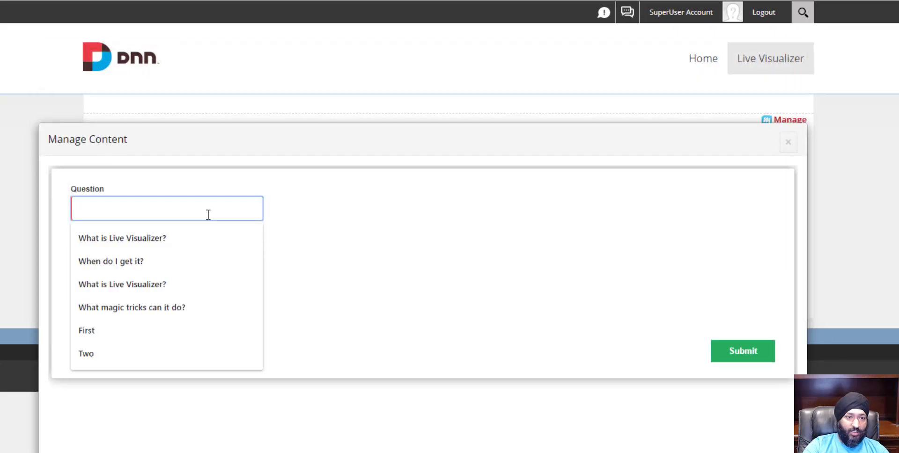
click(131, 307)
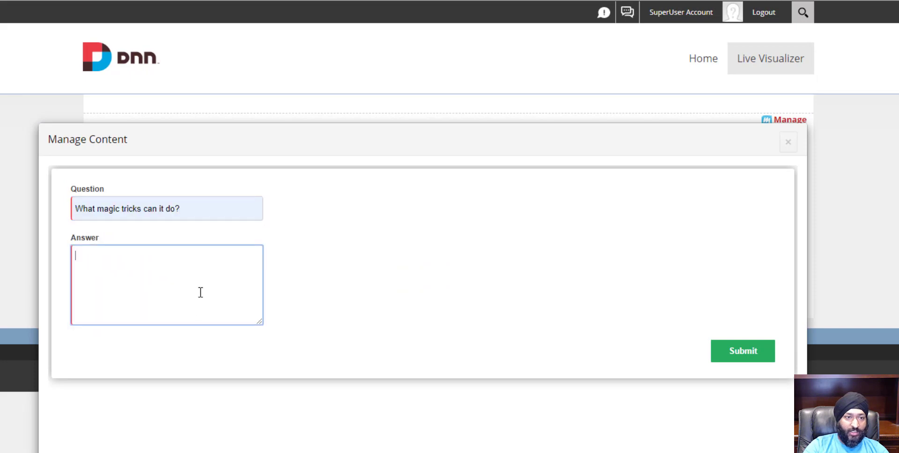
text(Weel)
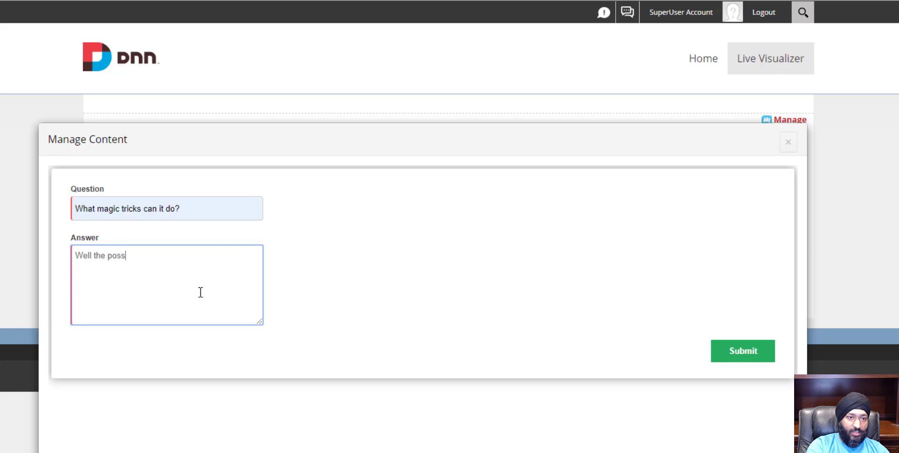
text(ibilities are)
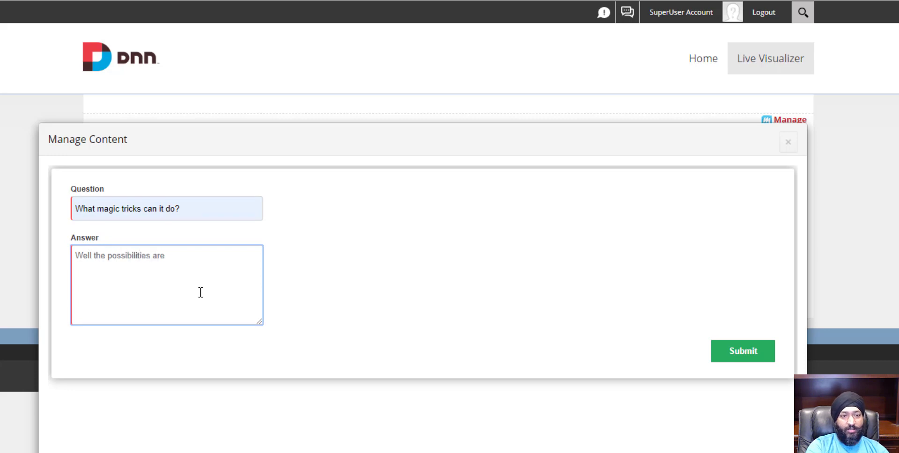
text(unlimite)
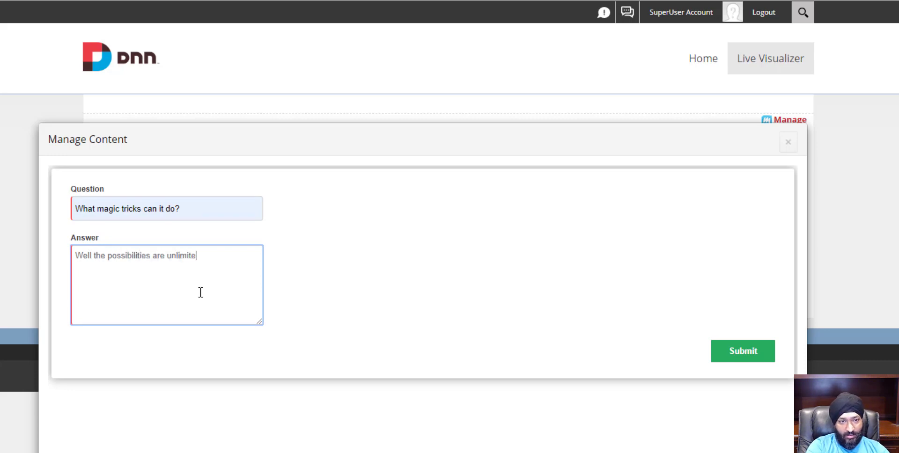
click(742, 350)
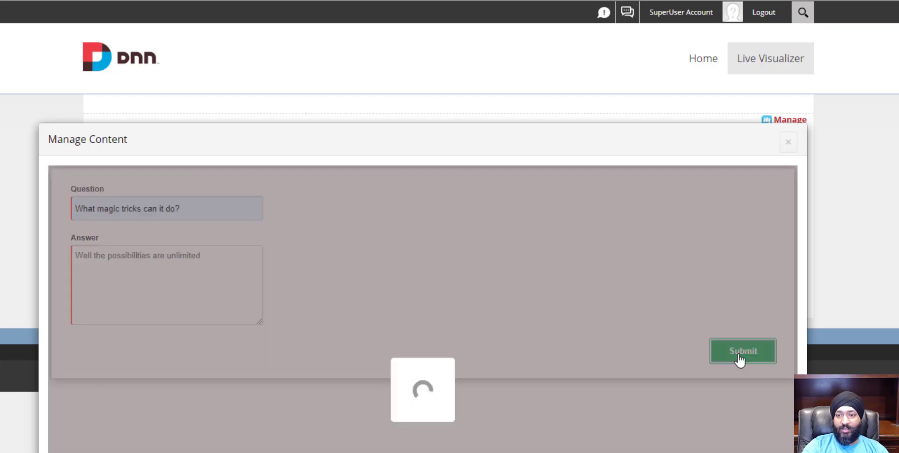
click(741, 350)
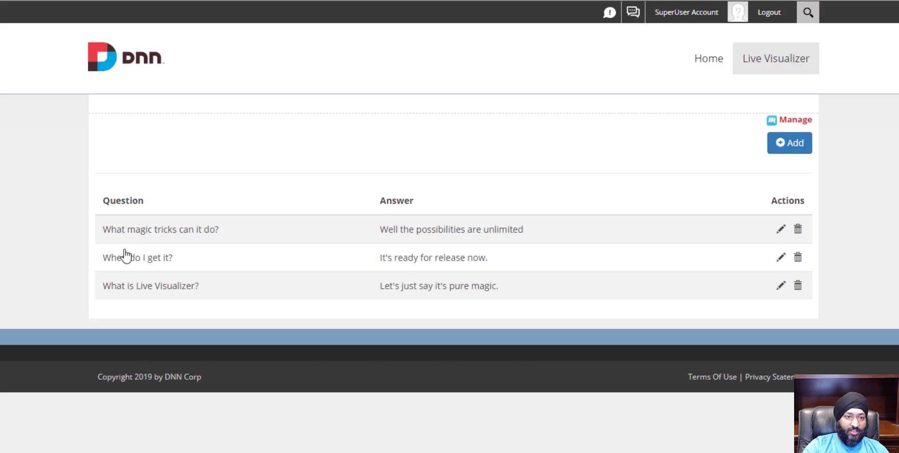
mouse_move(810, 119)
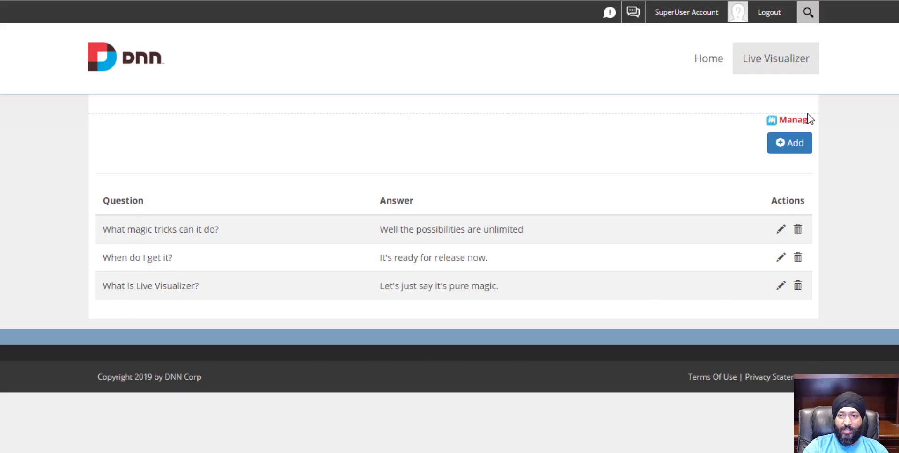
Reach the Manage screen's Visualizers tab listing the active Frequently Asked Questions visualizer.
click(793, 120)
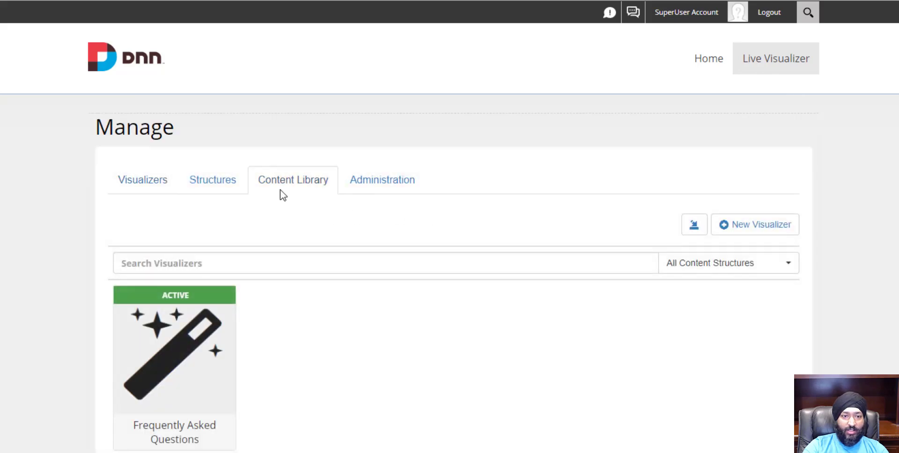
click(293, 180)
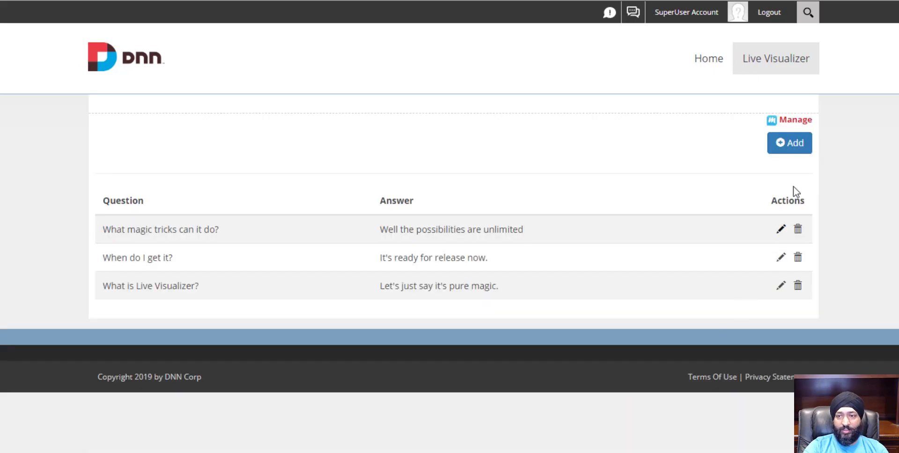
click(795, 119)
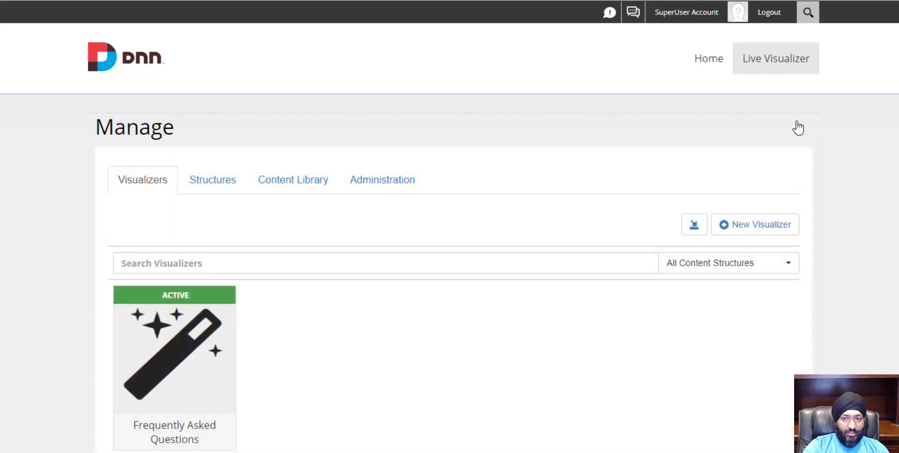
mouse_move(159, 398)
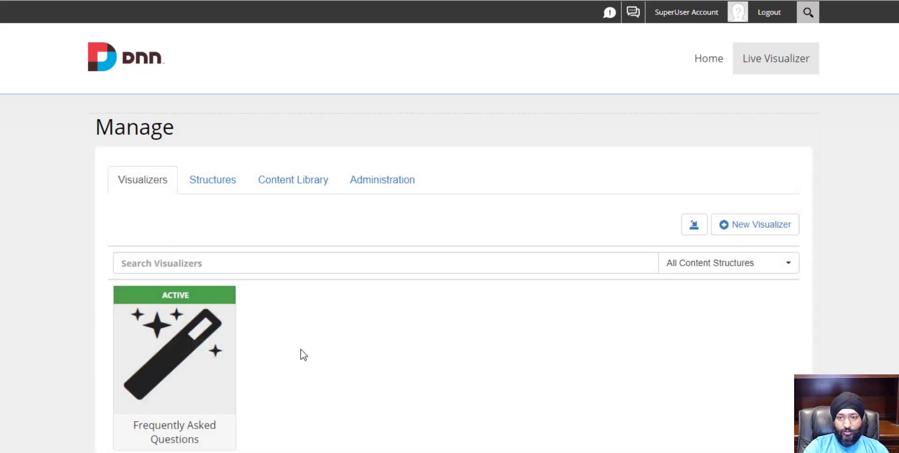
click(174, 352)
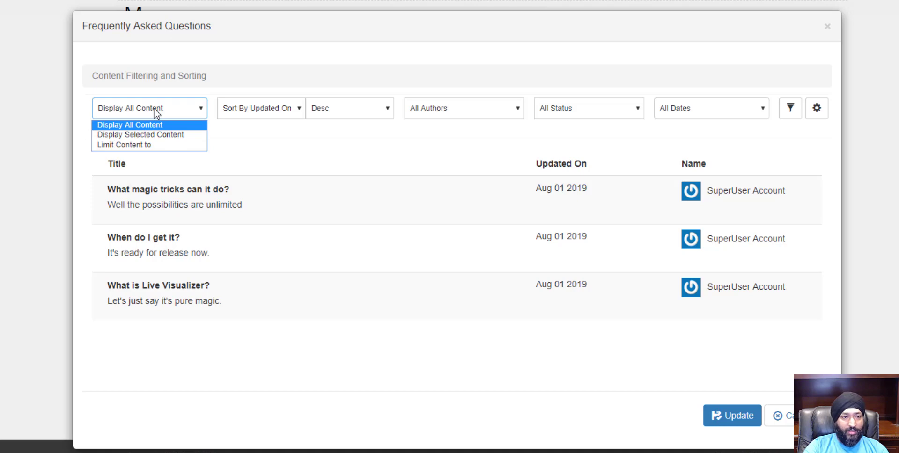
mouse_move(167, 134)
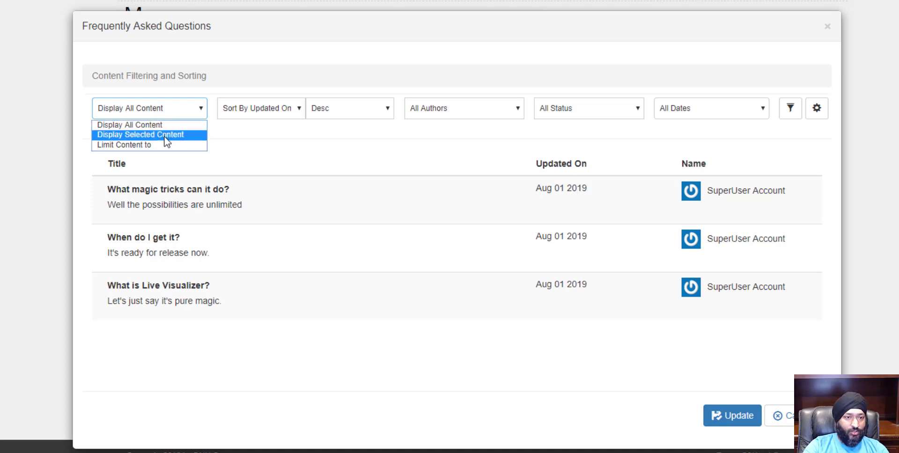
click(141, 134)
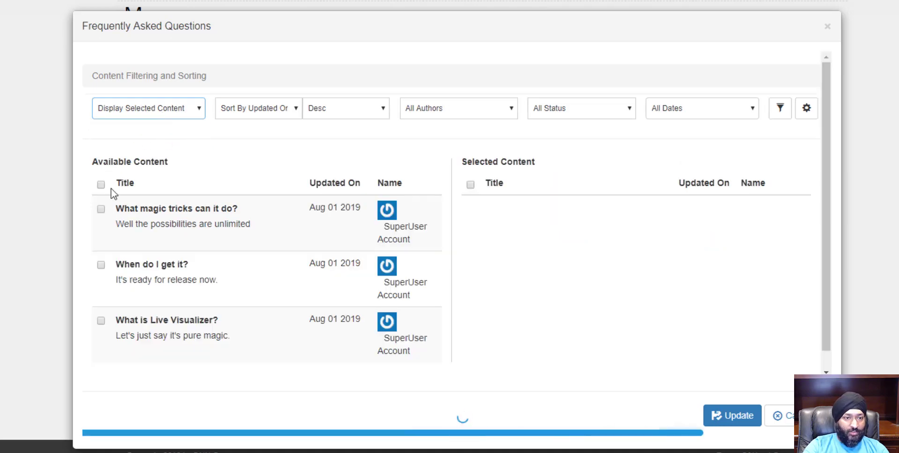
click(148, 108)
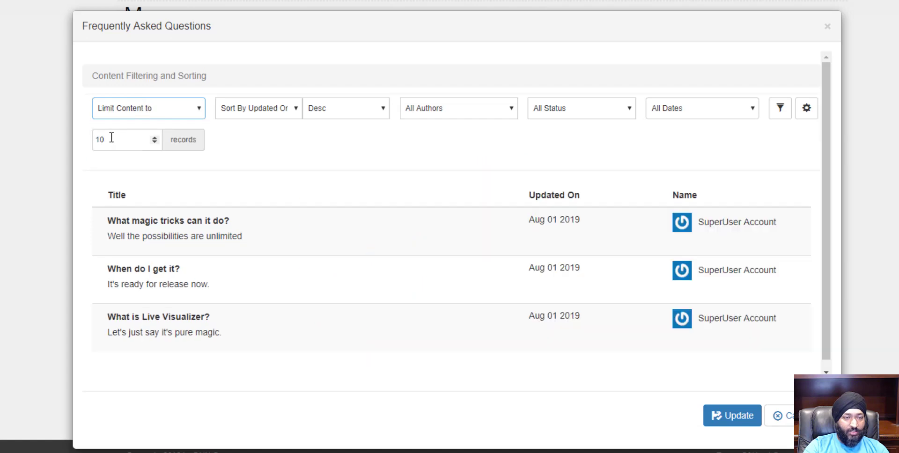
click(257, 109)
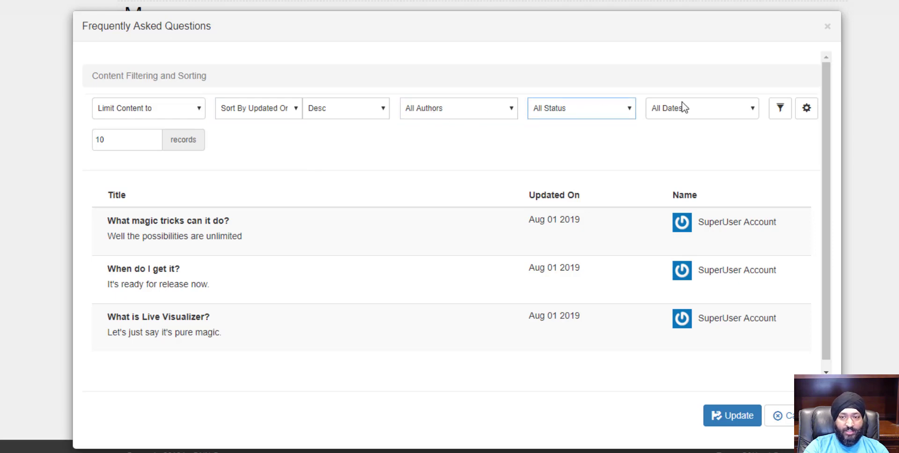
click(148, 108)
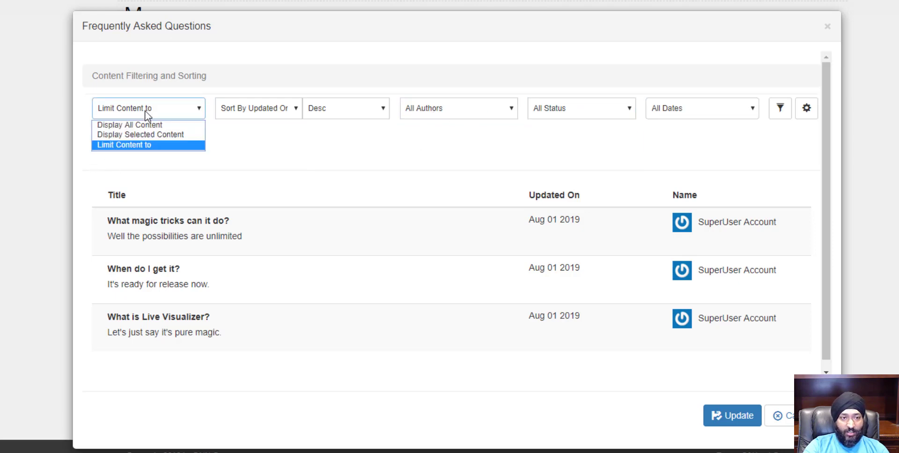
click(128, 125)
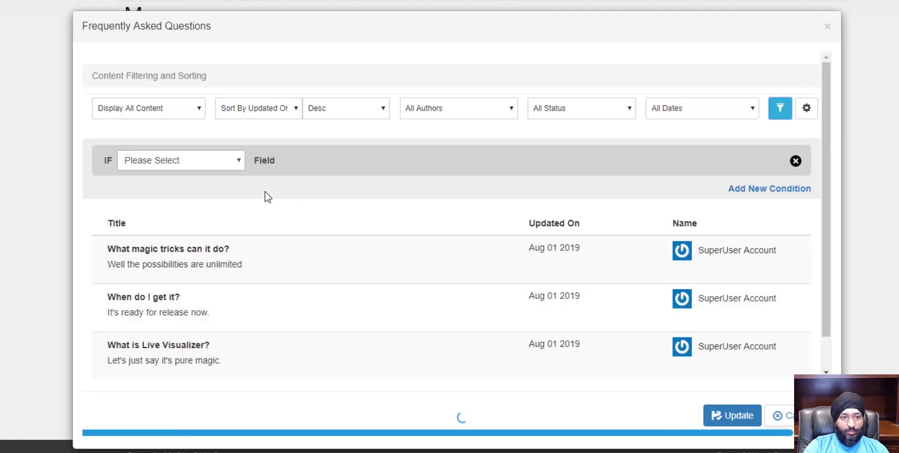
click(180, 160)
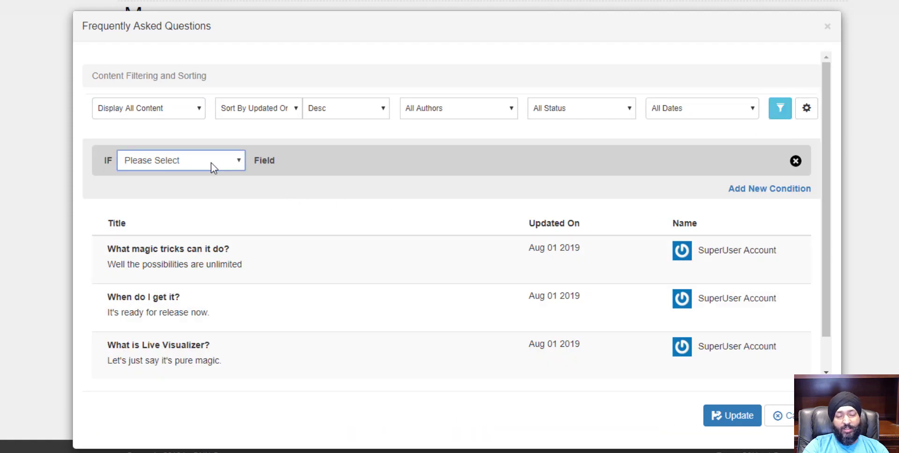
click(179, 160)
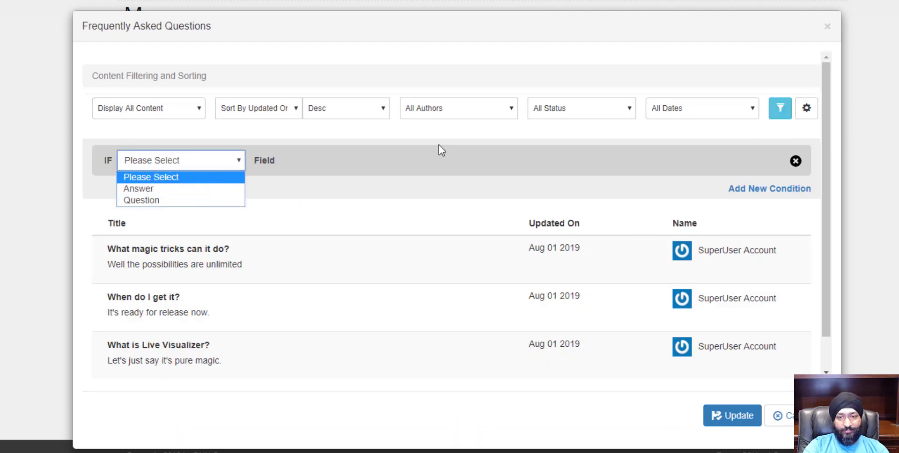
click(827, 26)
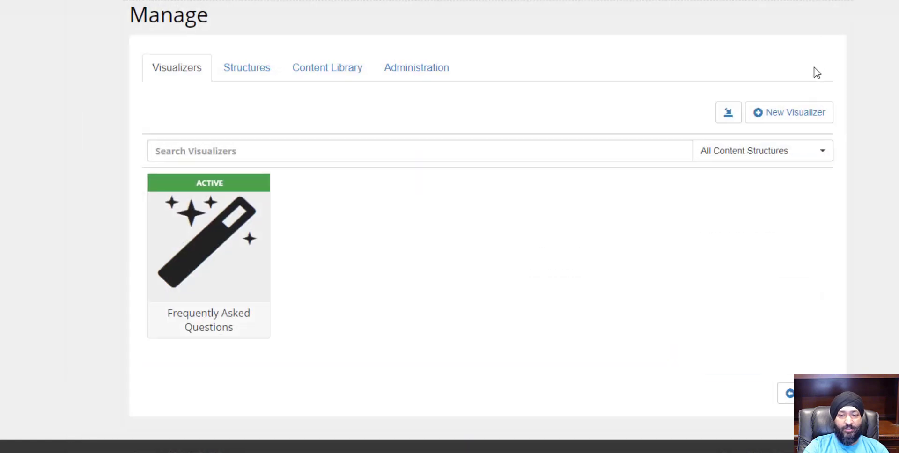
mouse_move(888, 236)
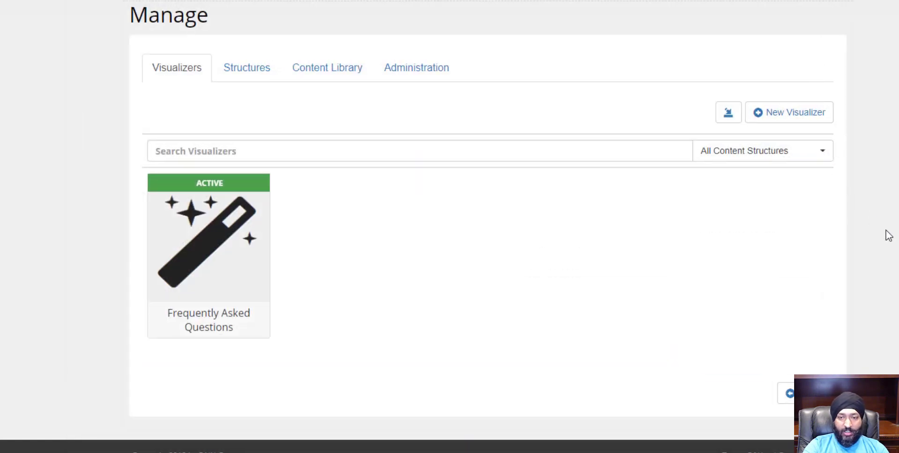